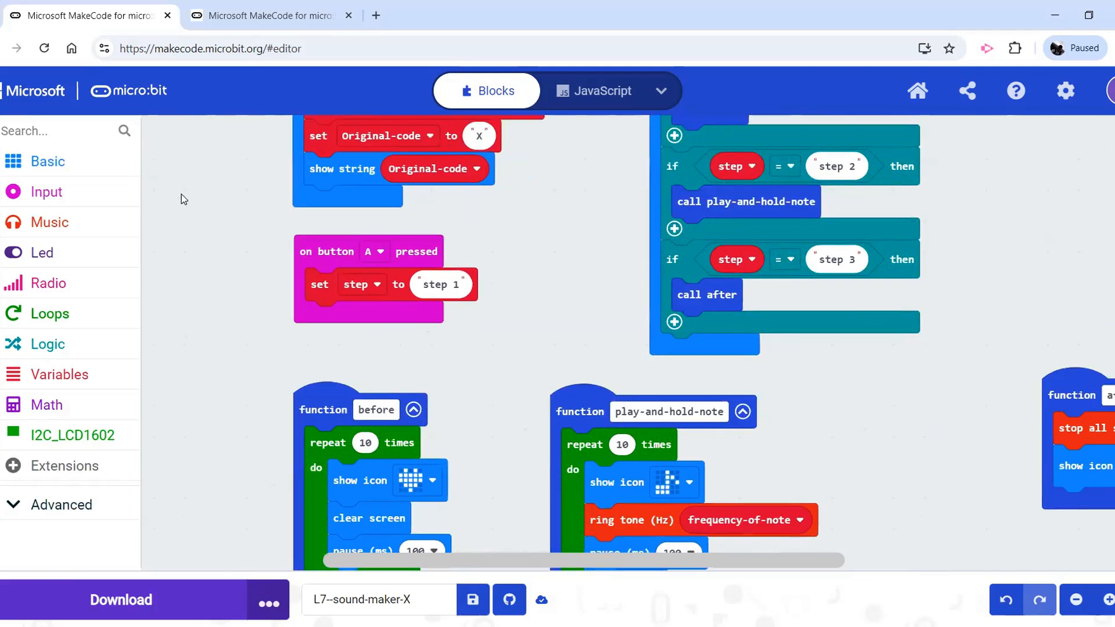
- Show the Basic block list and select the repeat loop in the before function
left_click(47, 160)
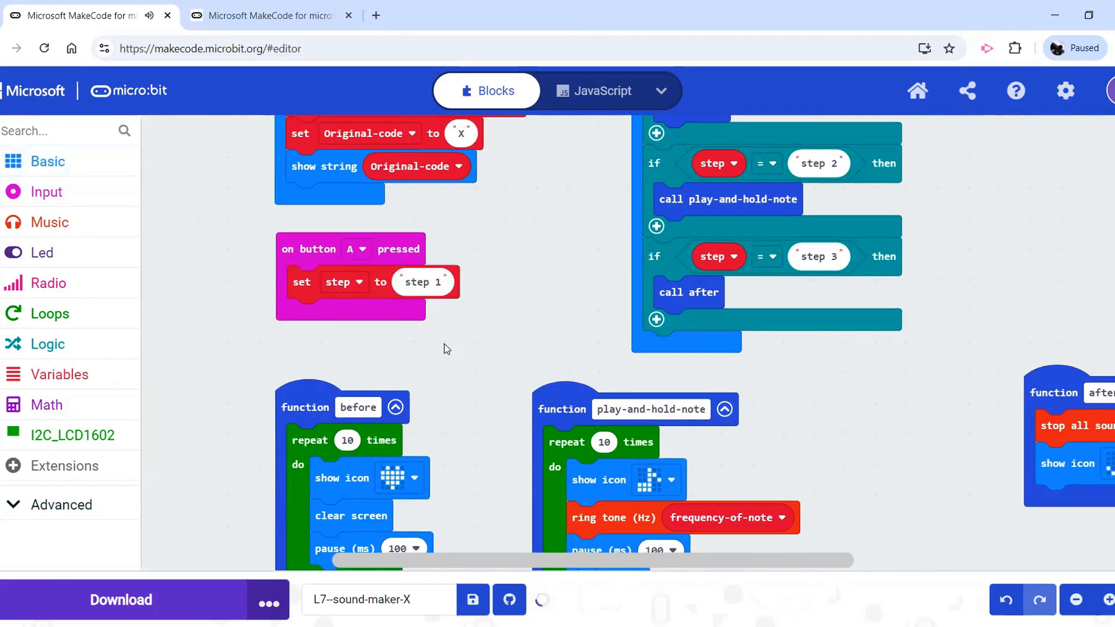
scroll("down", 3)
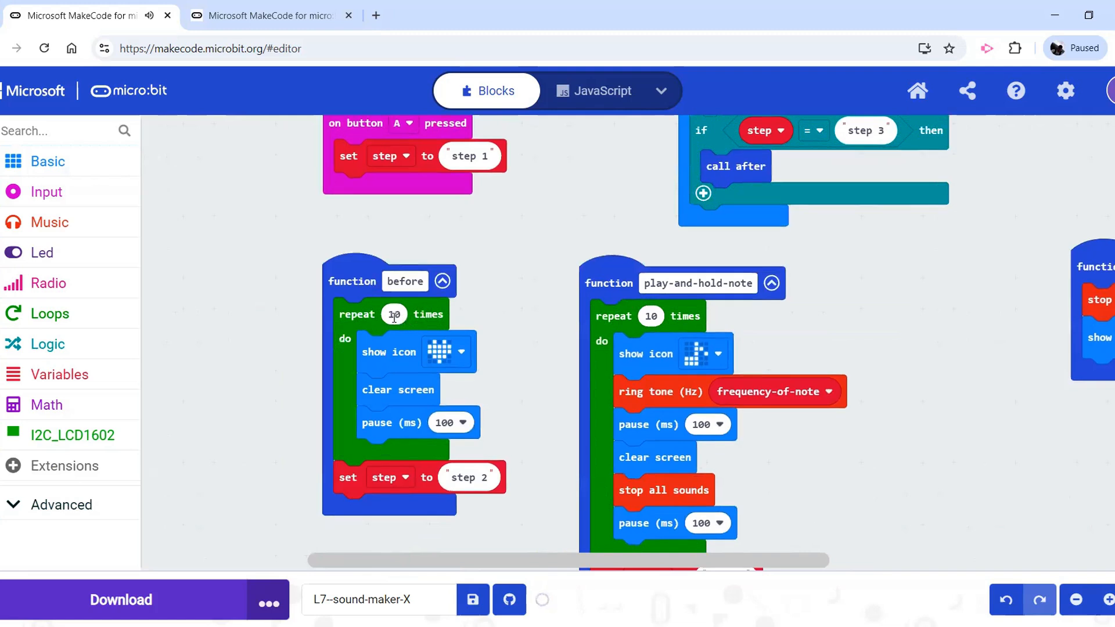
left_click(394, 315)
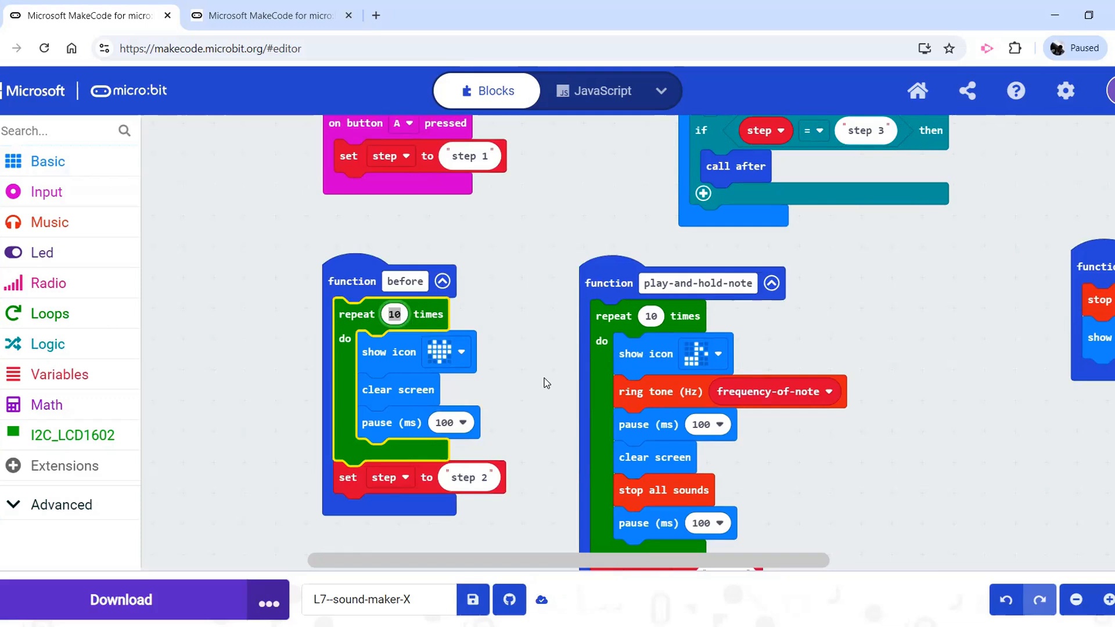
mouse_move(653, 355)
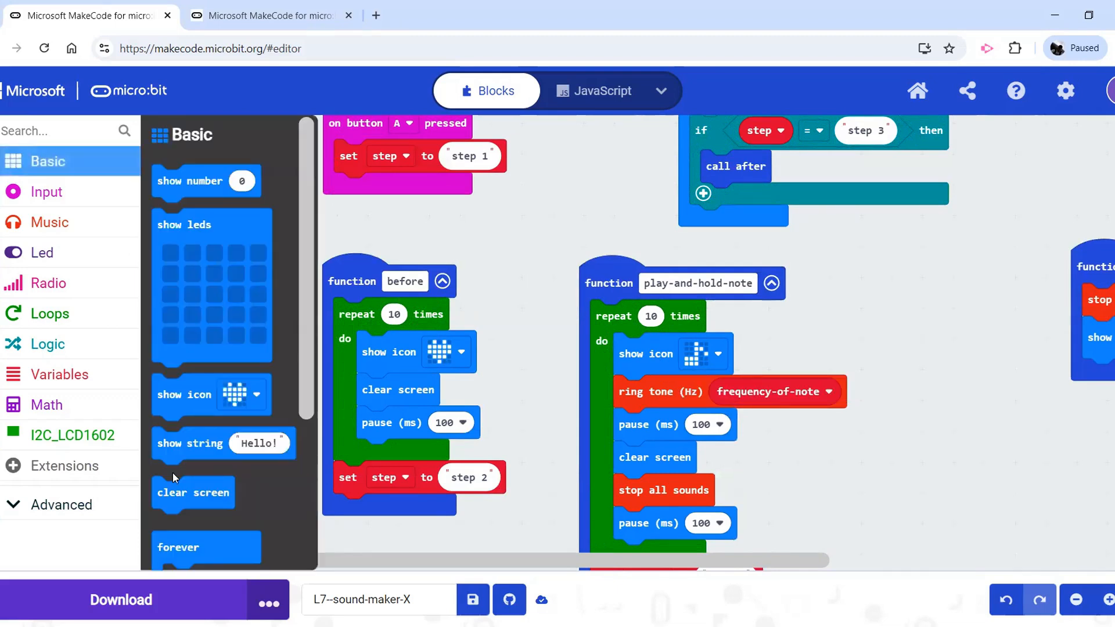
- Dismiss the Basic flyout so the before, play-and-hold-note and after functions are visible
left_click(500, 246)
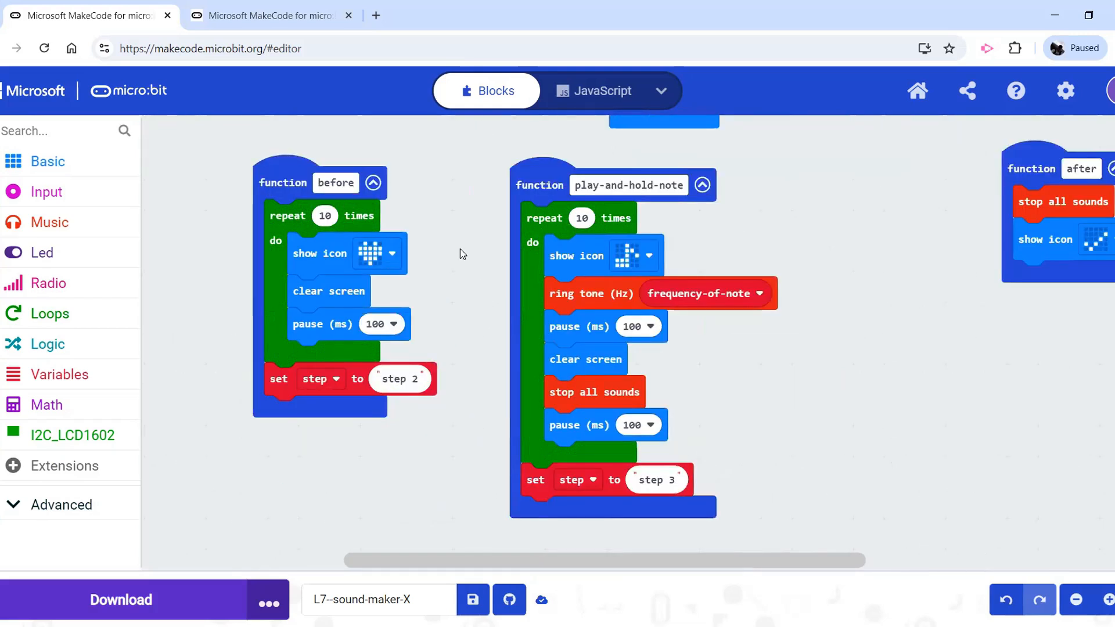
mouse_move(641, 220)
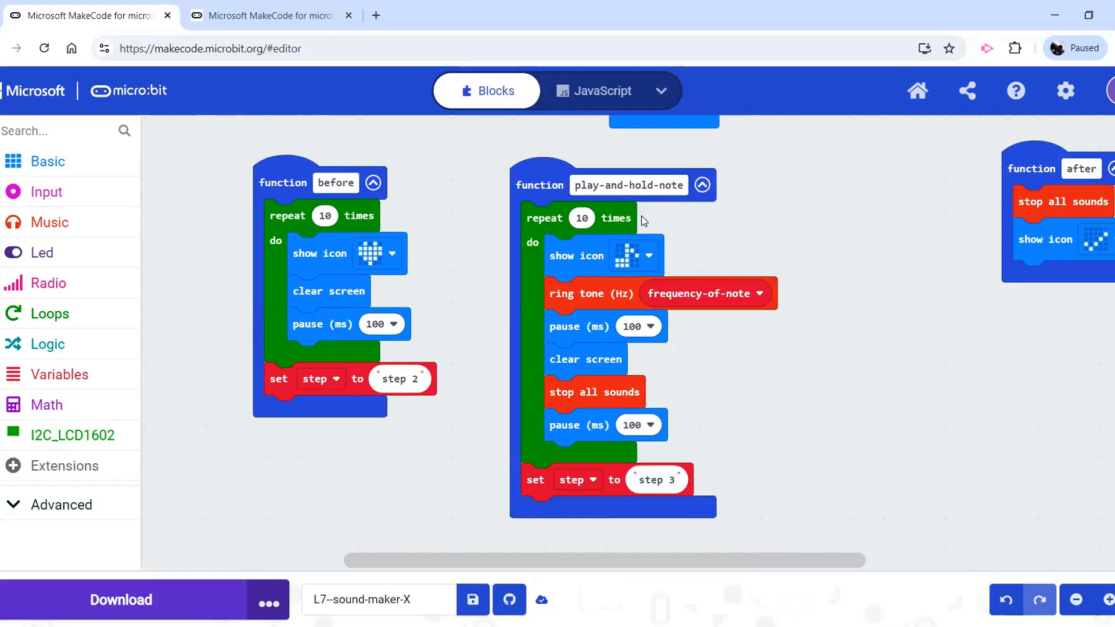
mouse_move(691, 233)
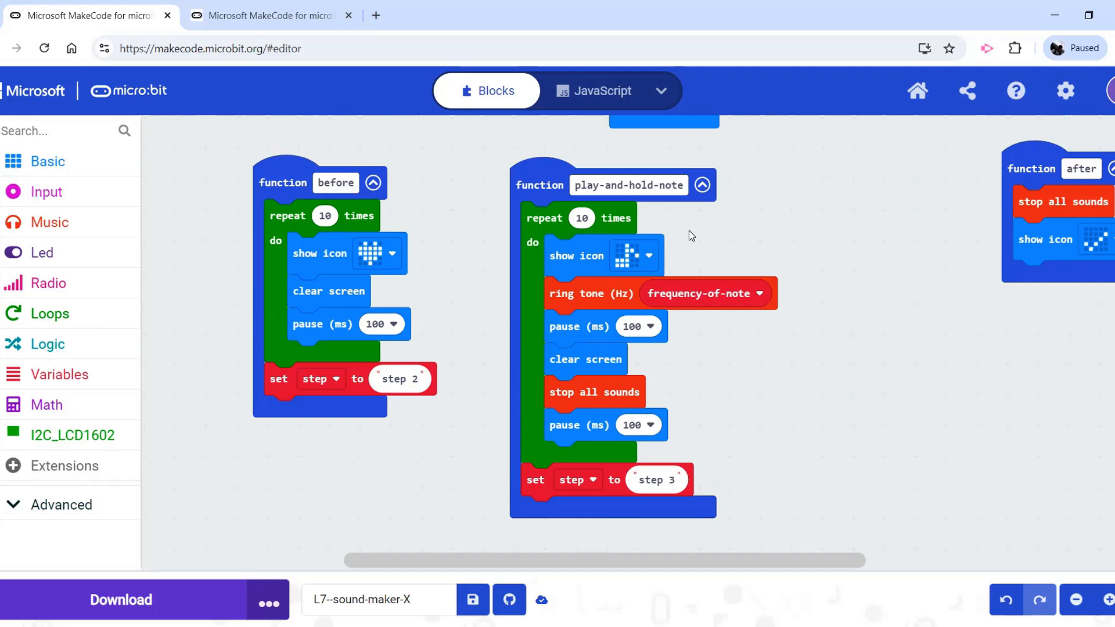
mouse_move(746, 224)
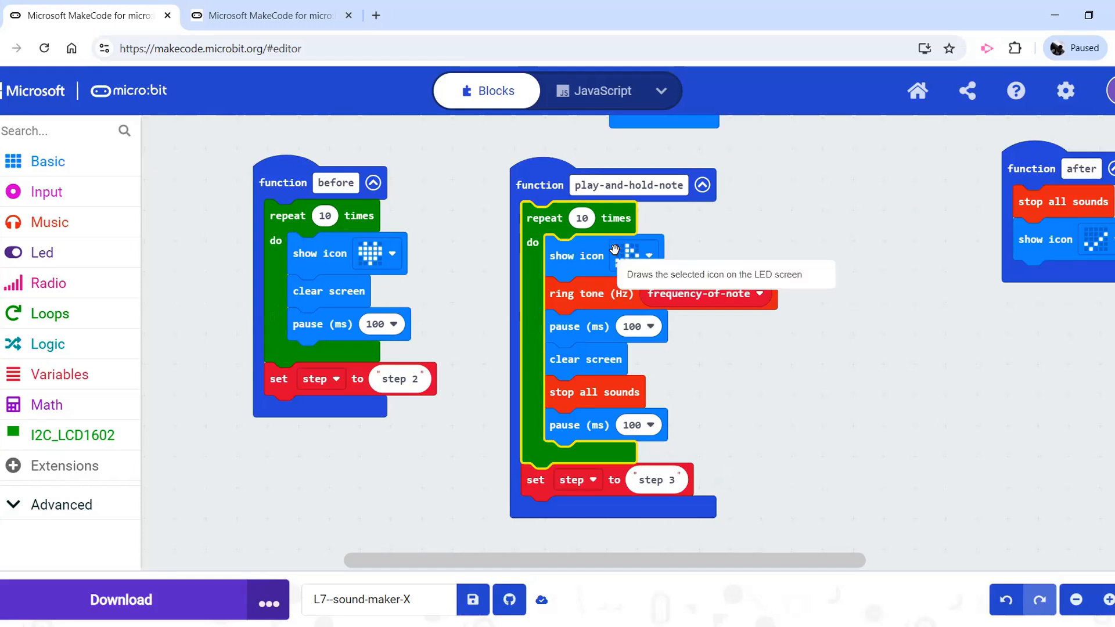
mouse_move(624, 249)
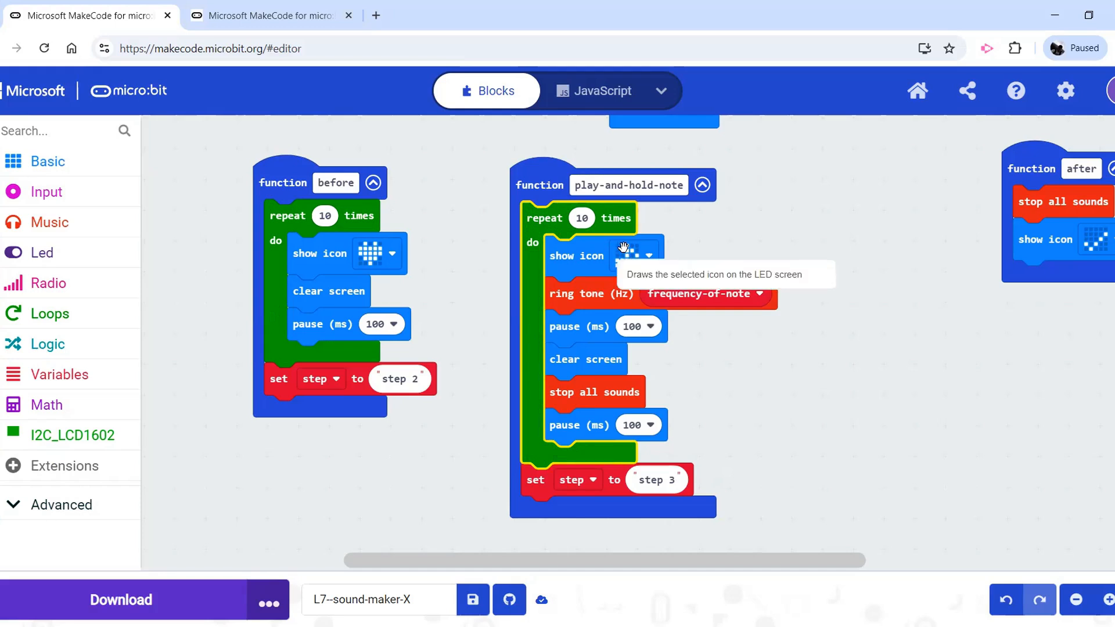
mouse_move(733, 244)
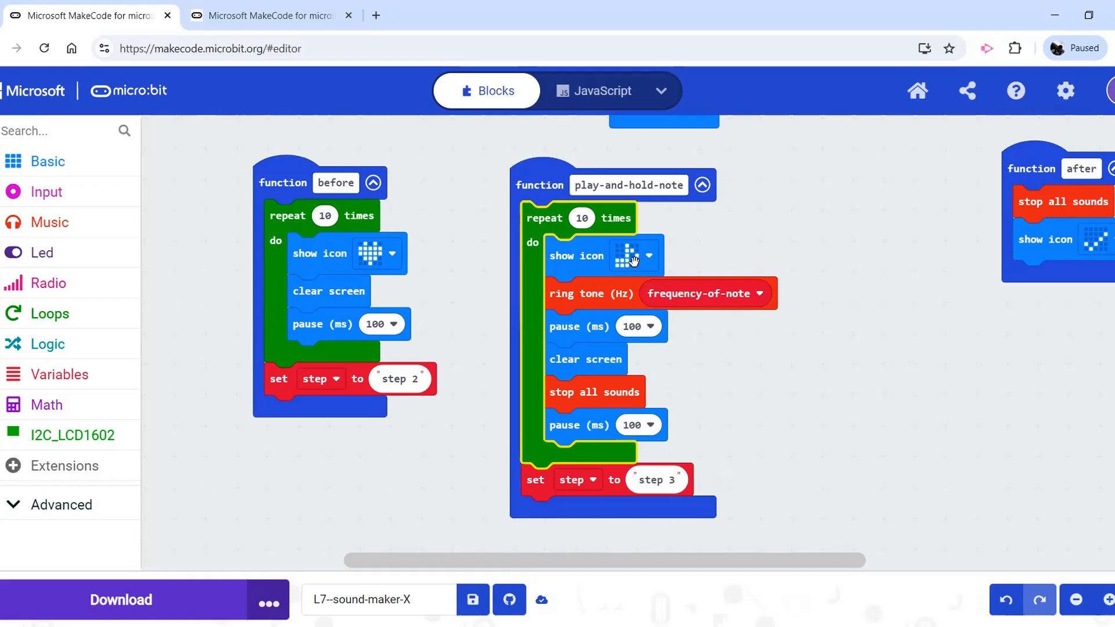
left_click(590, 293)
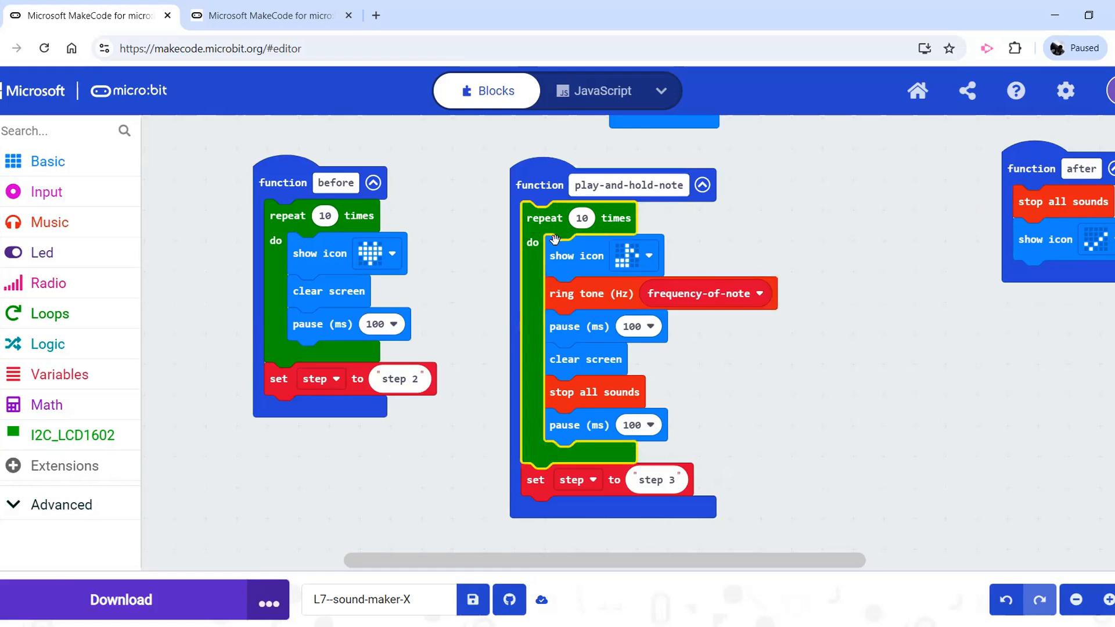
mouse_move(757, 223)
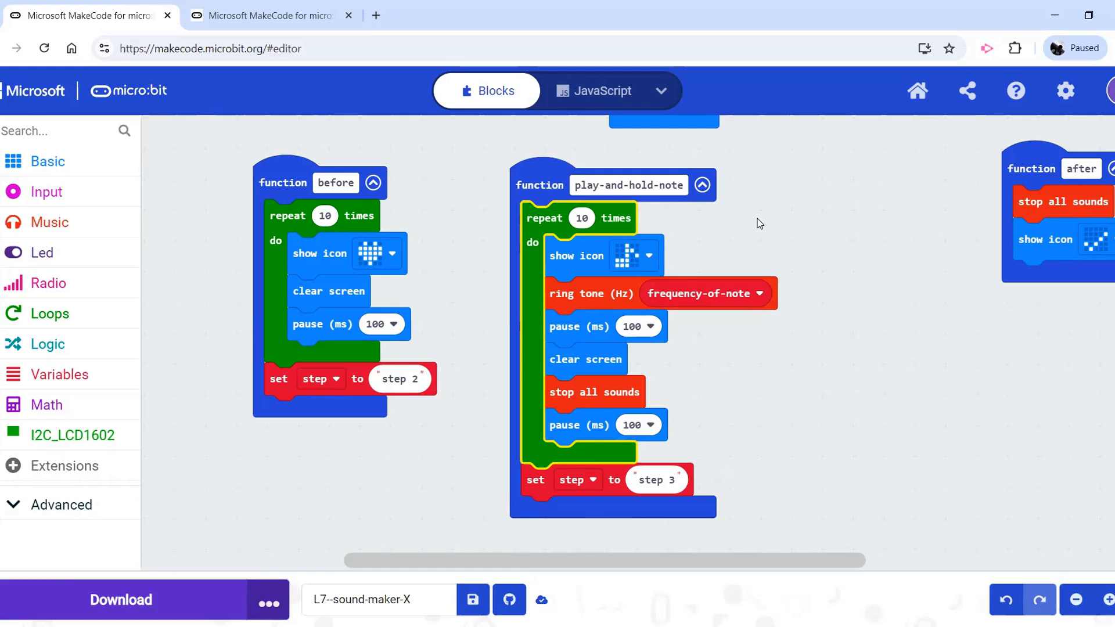
mouse_move(878, 242)
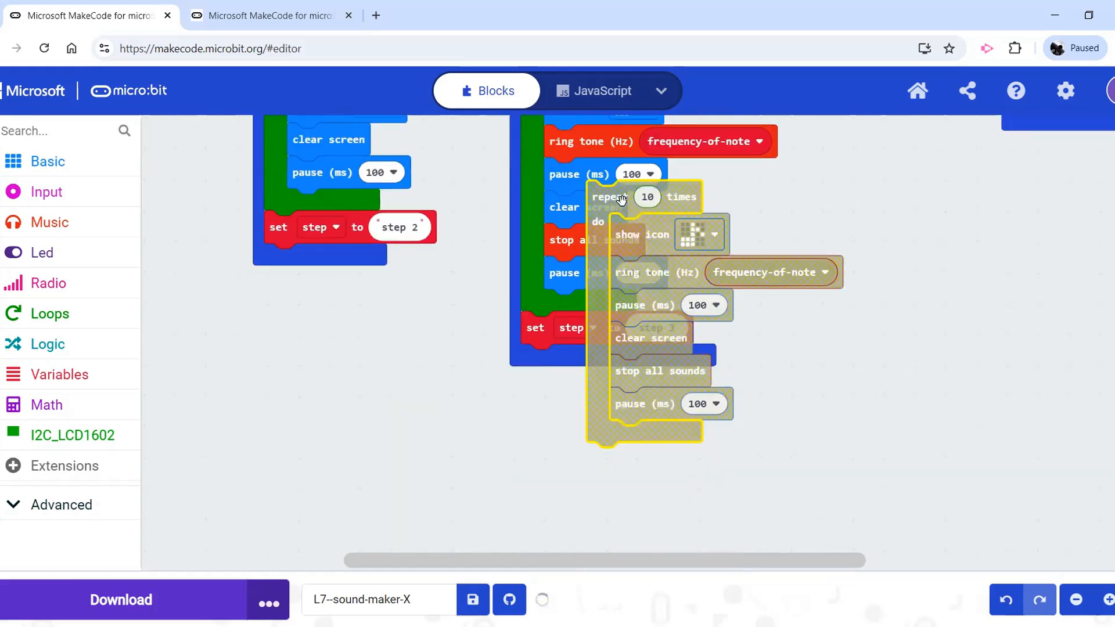
- Snap the copied repeat 10 times loop under the original loop in play-and-hold-note
left_click_drag(622, 197, 565, 334)
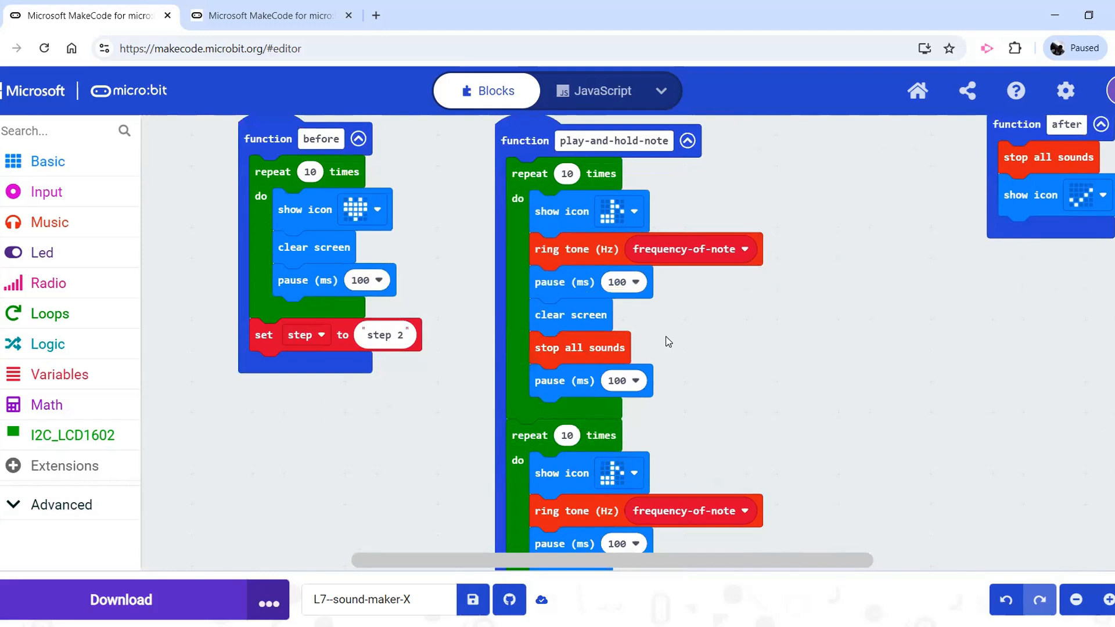
mouse_move(743, 341)
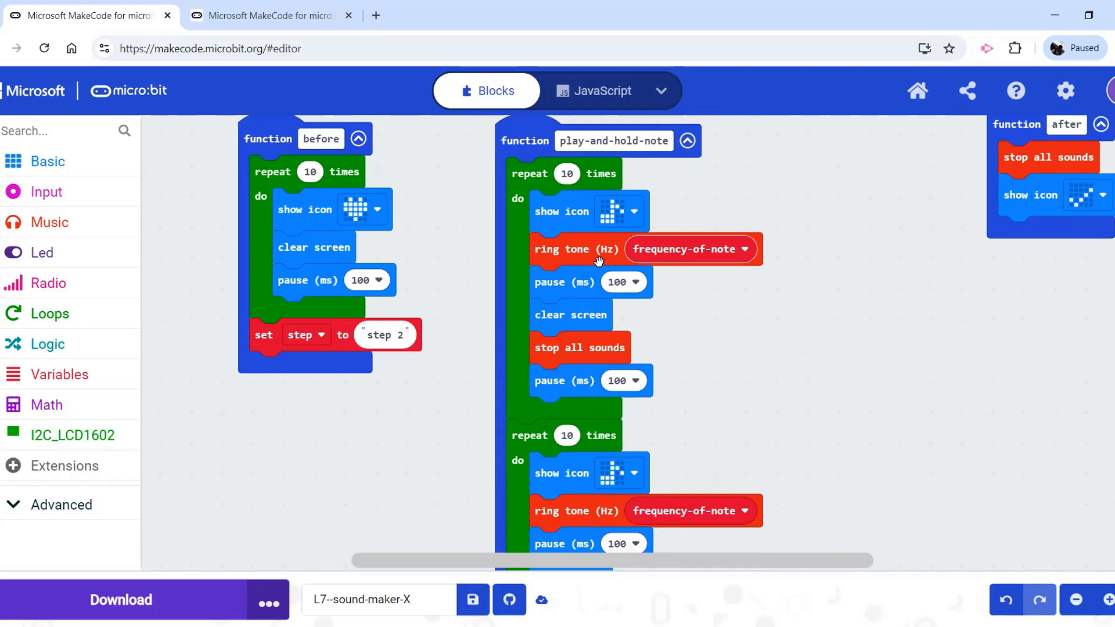
mouse_move(719, 284)
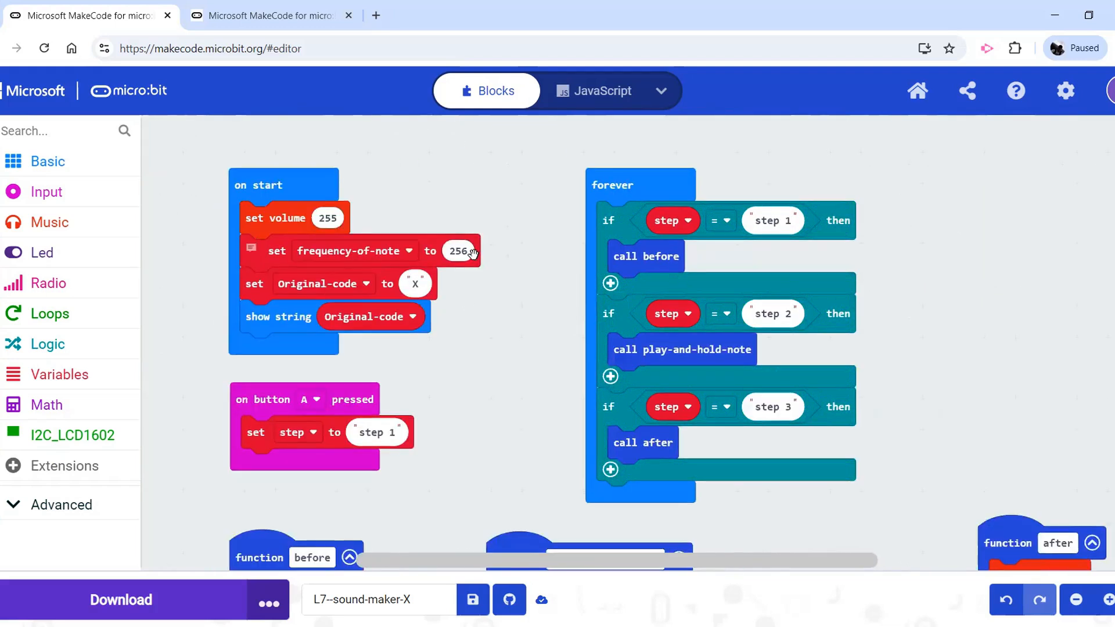
- Remove frequency-of-note from the second ring tone and set its note to Middle E
scroll("down", 3)
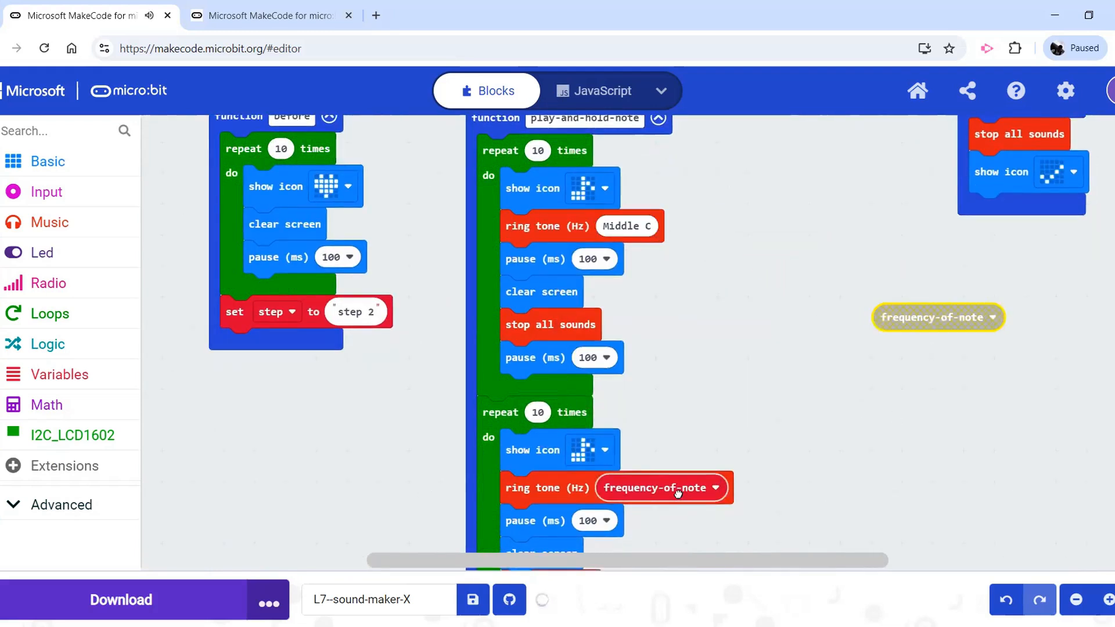
left_click(654, 488)
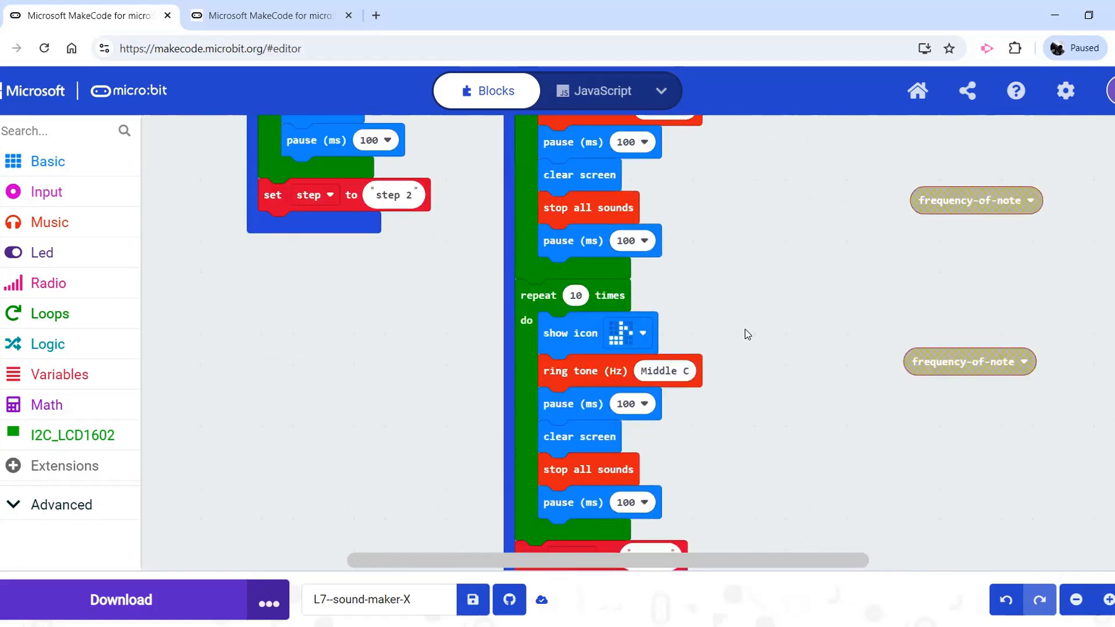
mouse_move(747, 147)
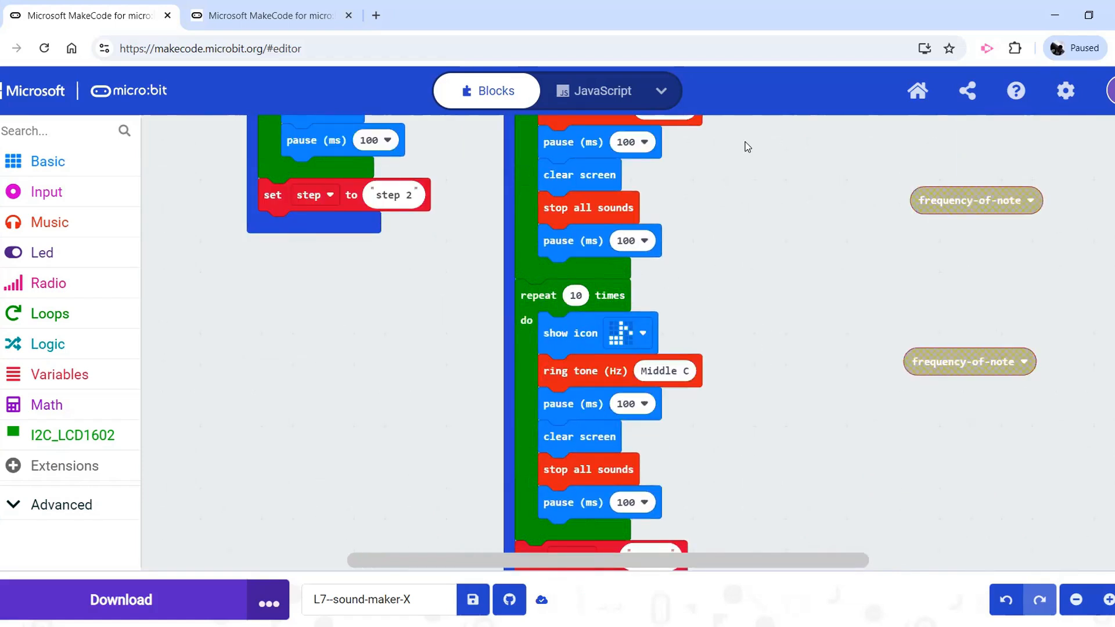
mouse_move(683, 337)
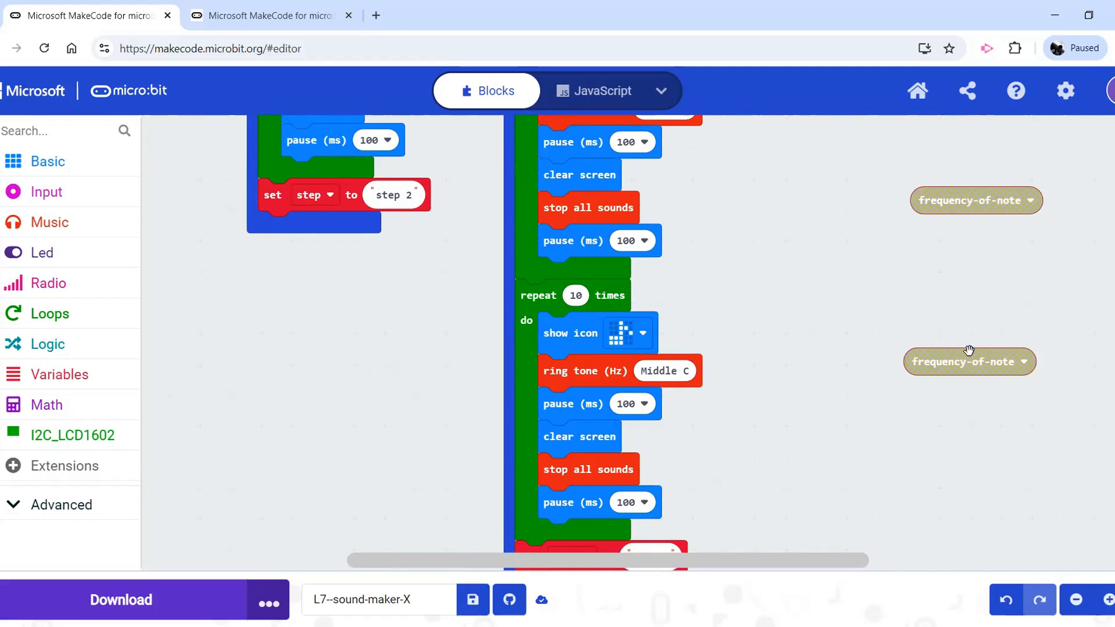
left_click(663, 371)
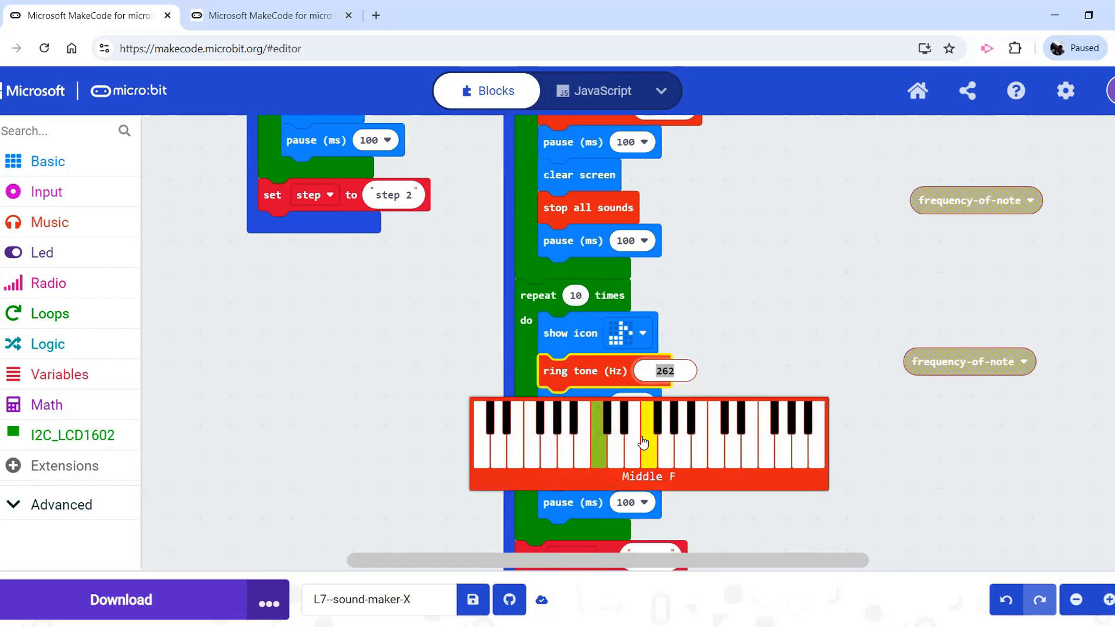
left_click(612, 441)
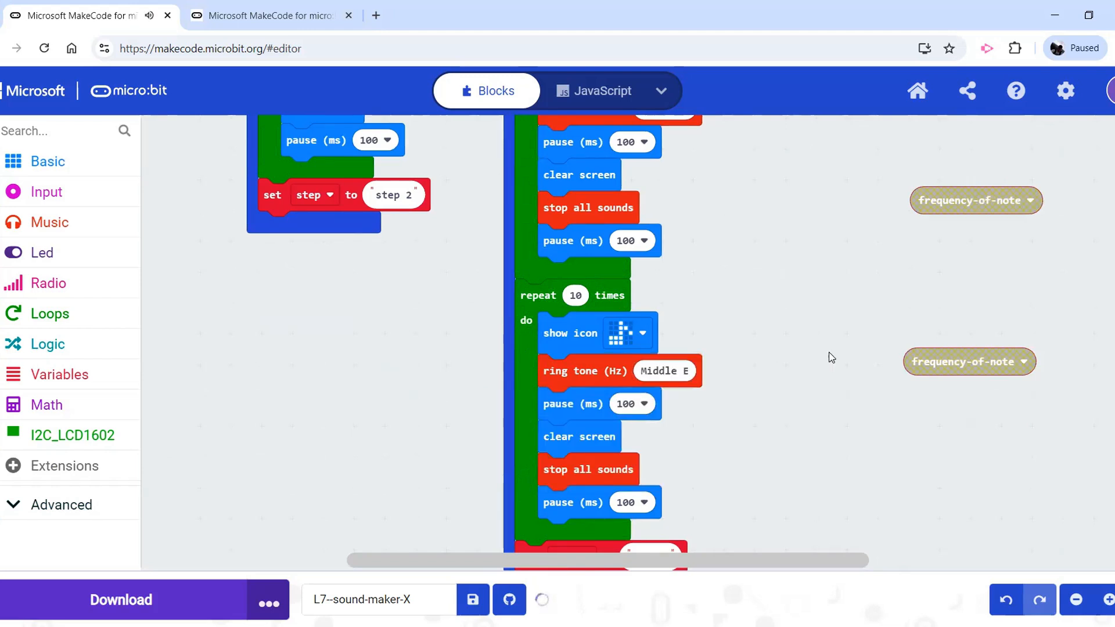
left_click_drag(969, 361, 693, 376)
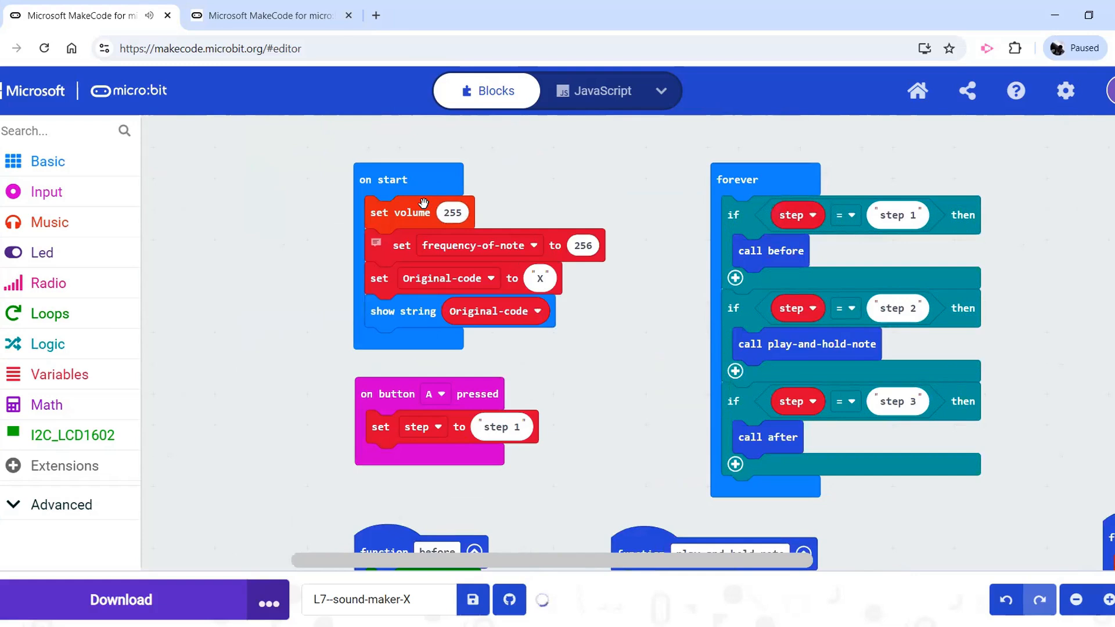
- Move set volume 255 to the top of play-and-hold-note and insert a copy before the second loop
left_click(398, 212)
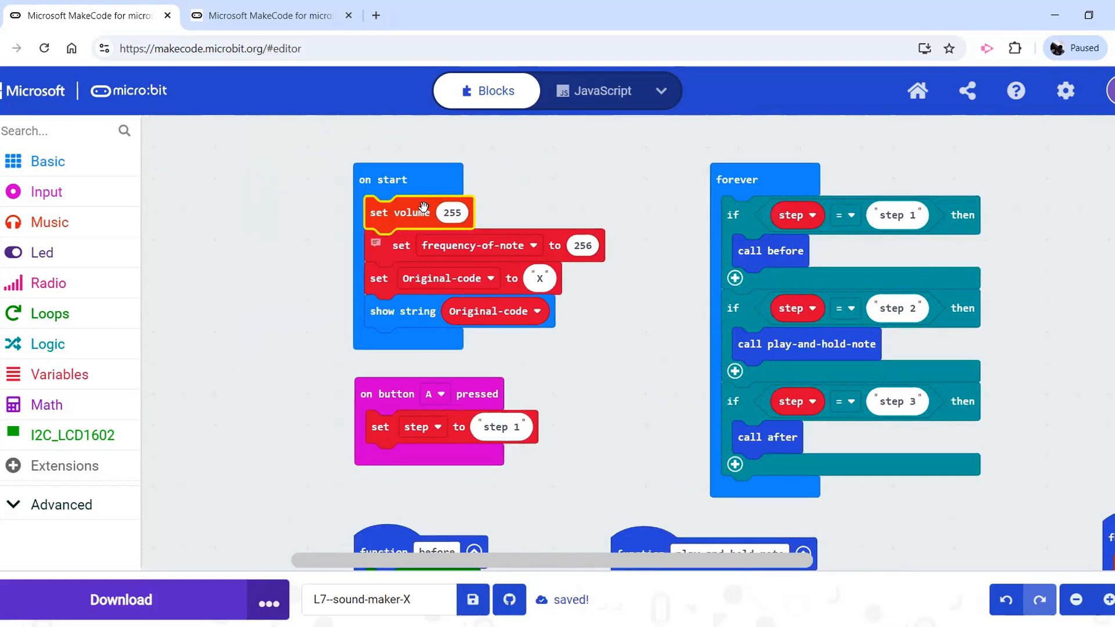
scroll("down", 3)
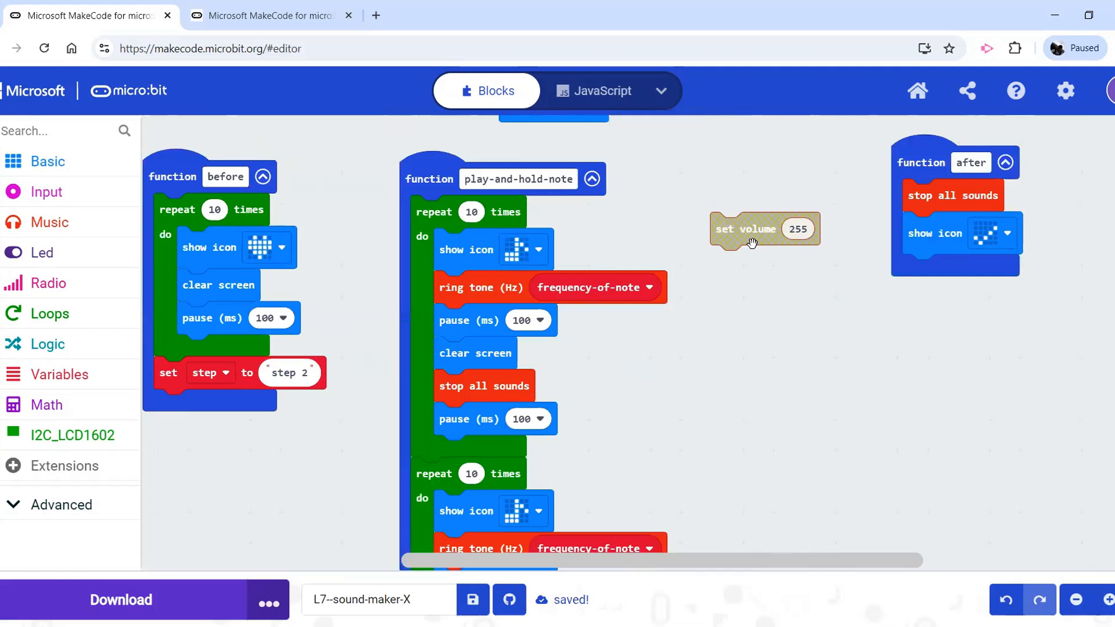
left_click_drag(746, 229, 464, 212)
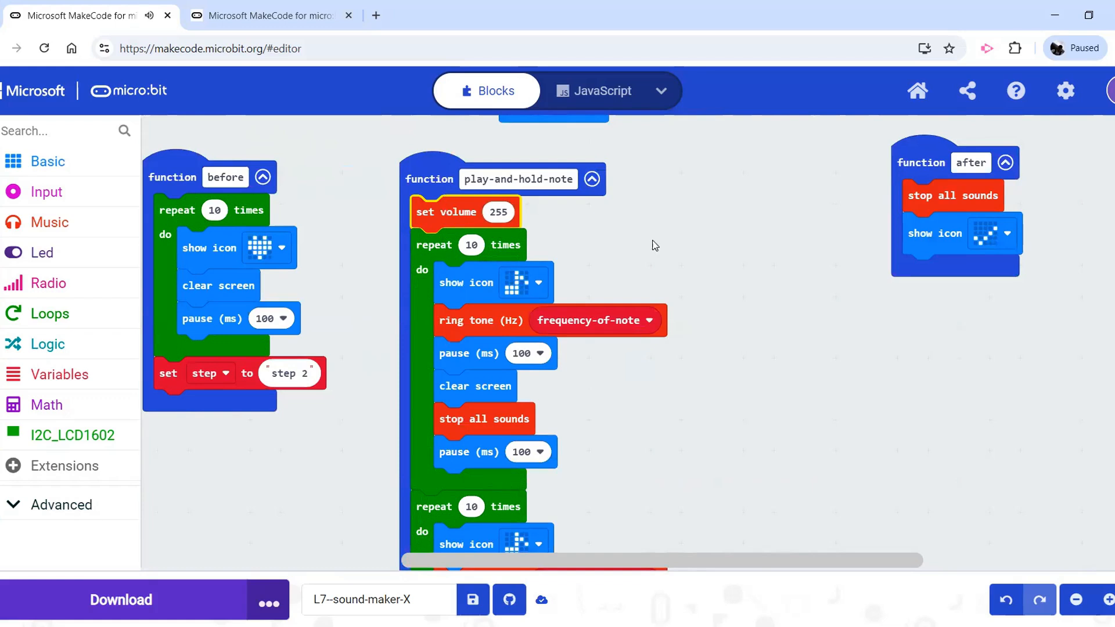
left_click_drag(466, 211, 774, 498)
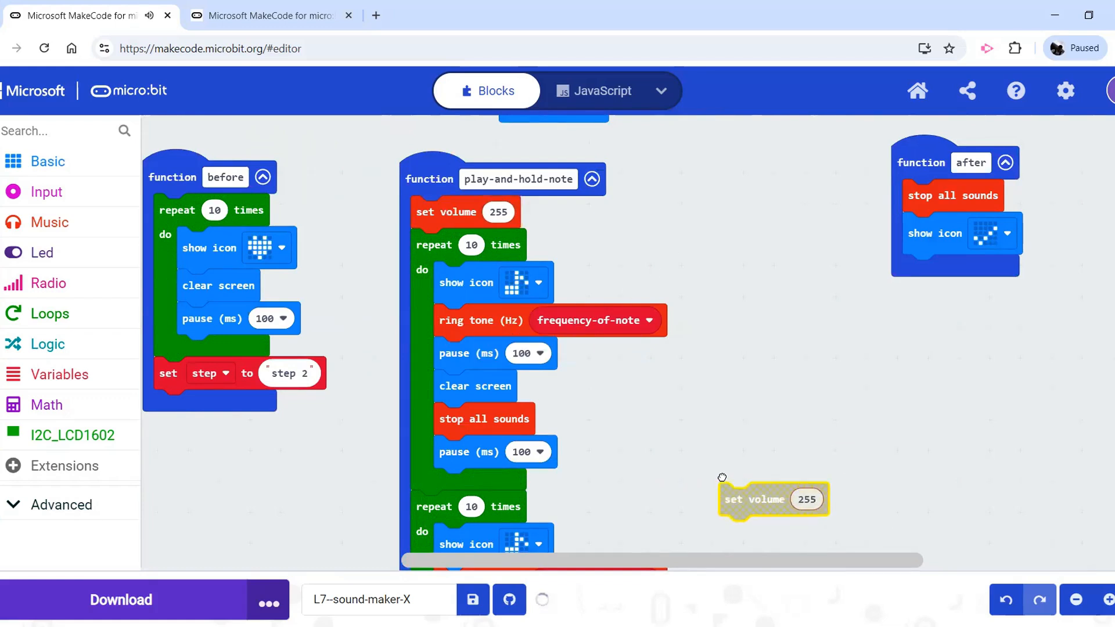
left_click_drag(773, 499, 562, 382)
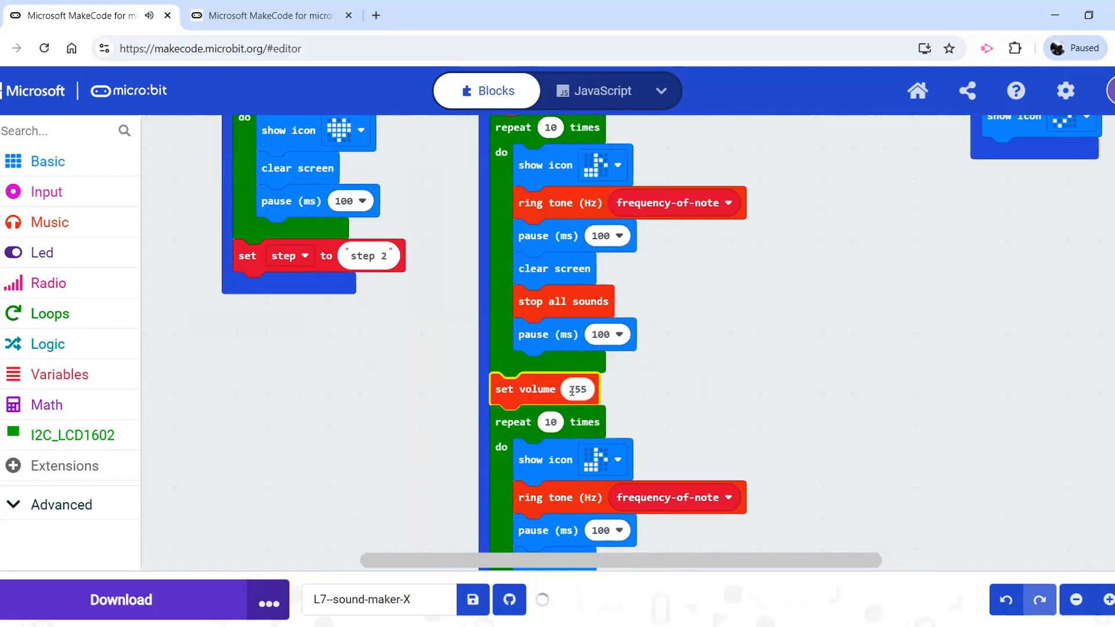
- Change the second set volume block's value from 255 to 100
left_click(577, 389)
type("100")
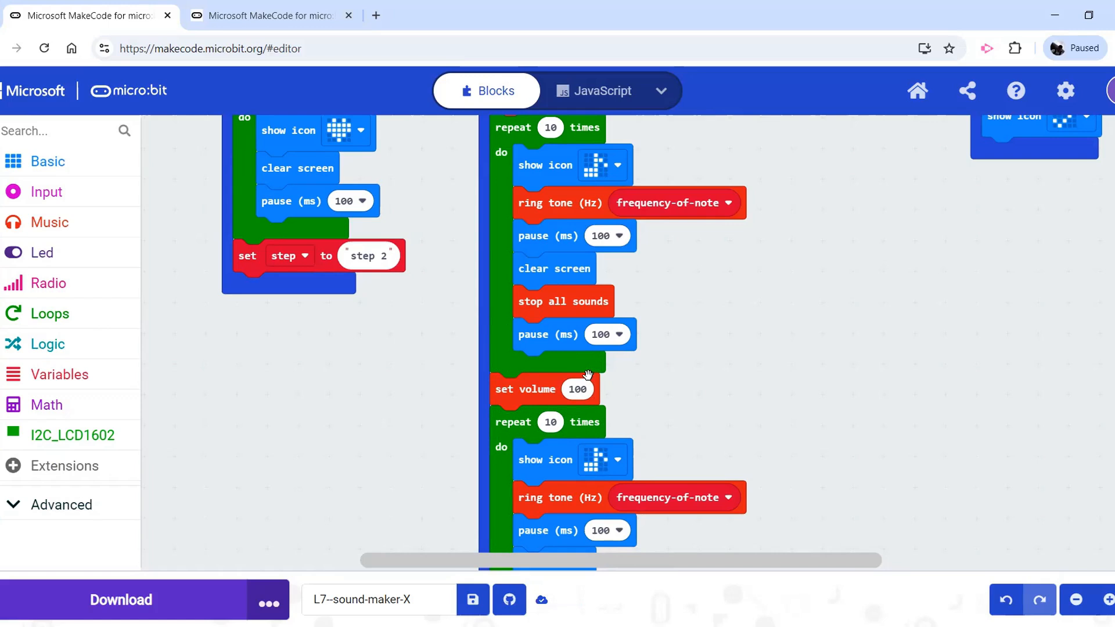
left_click(527, 389)
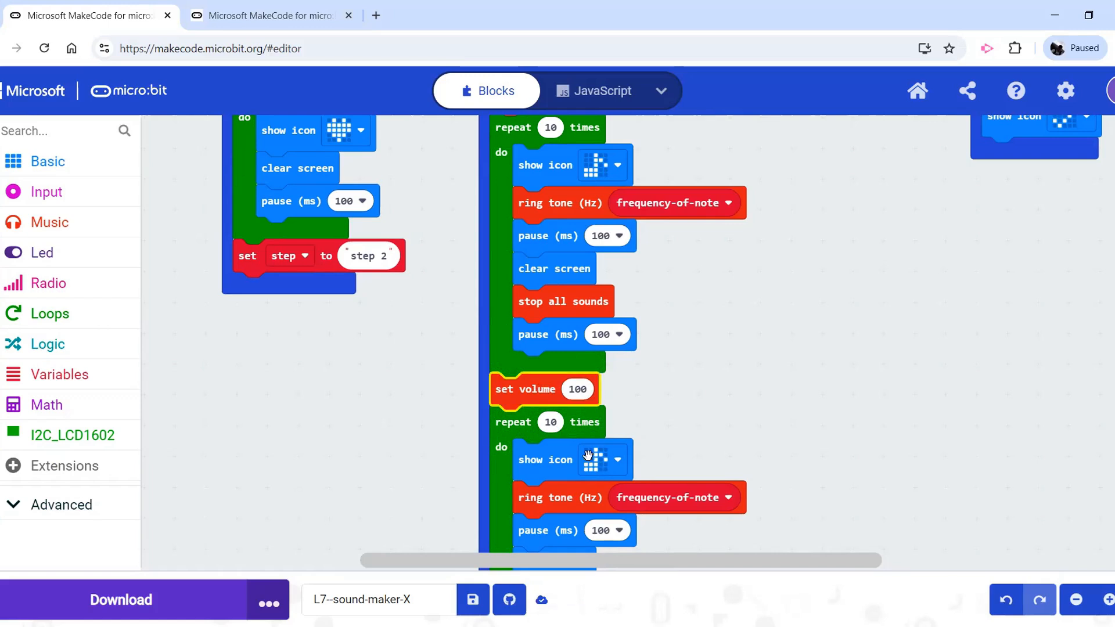
scroll("down", 3)
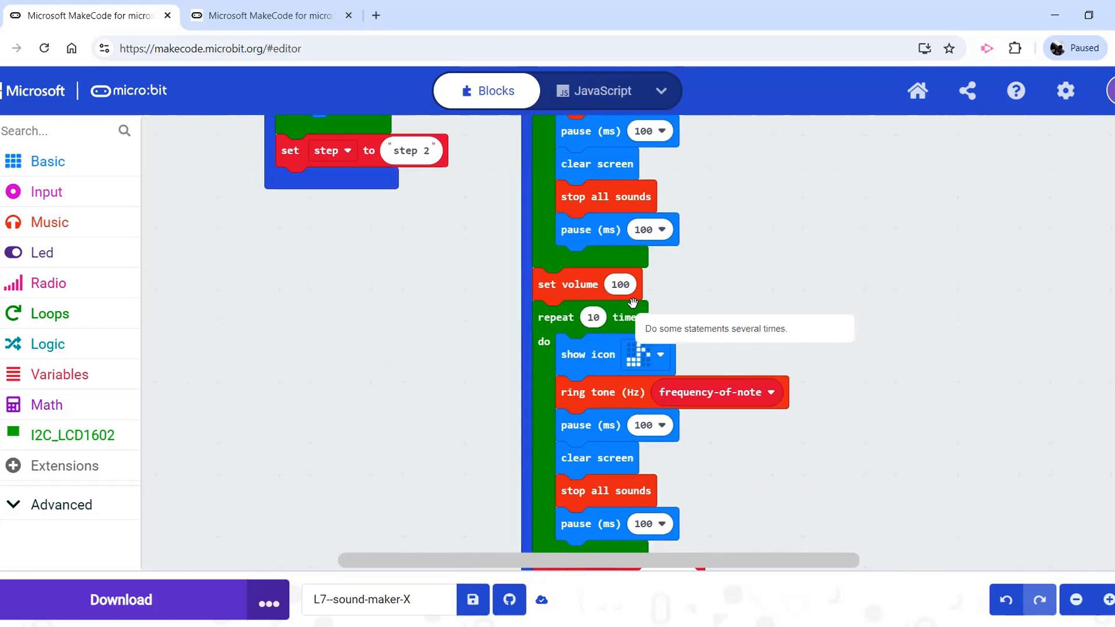
mouse_move(597, 271)
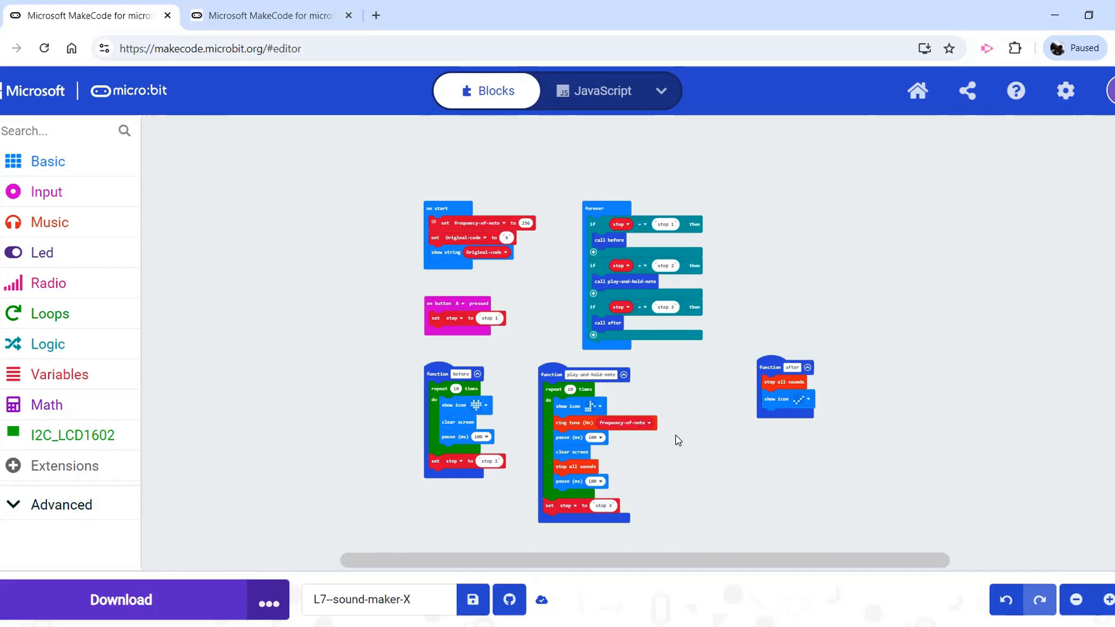
mouse_move(680, 457)
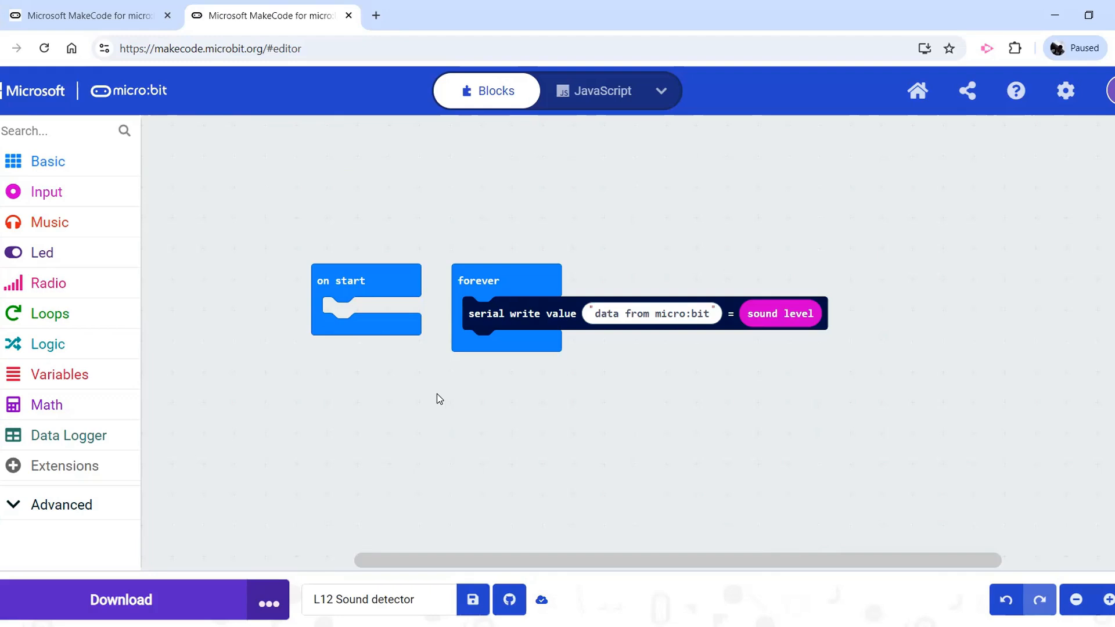
mouse_move(548, 335)
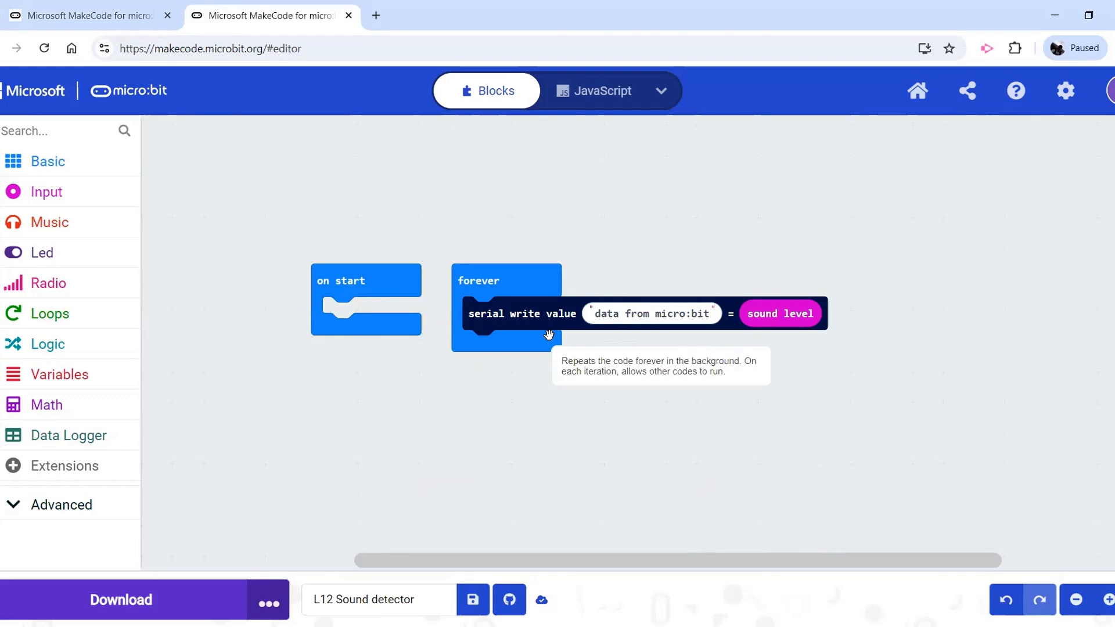
mouse_move(320, 439)
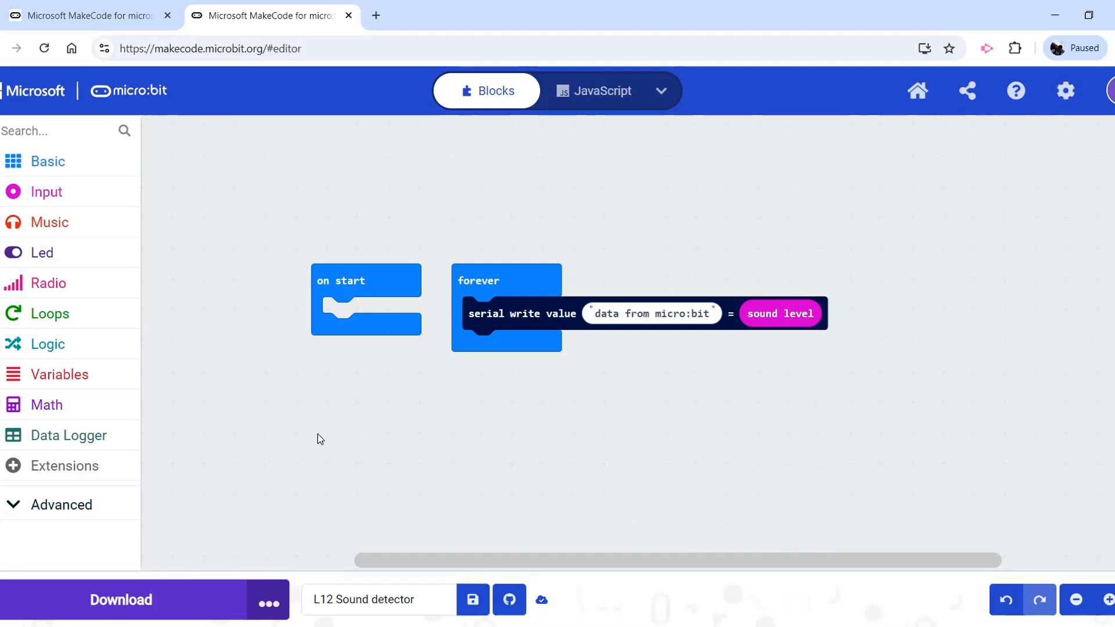
mouse_move(85, 156)
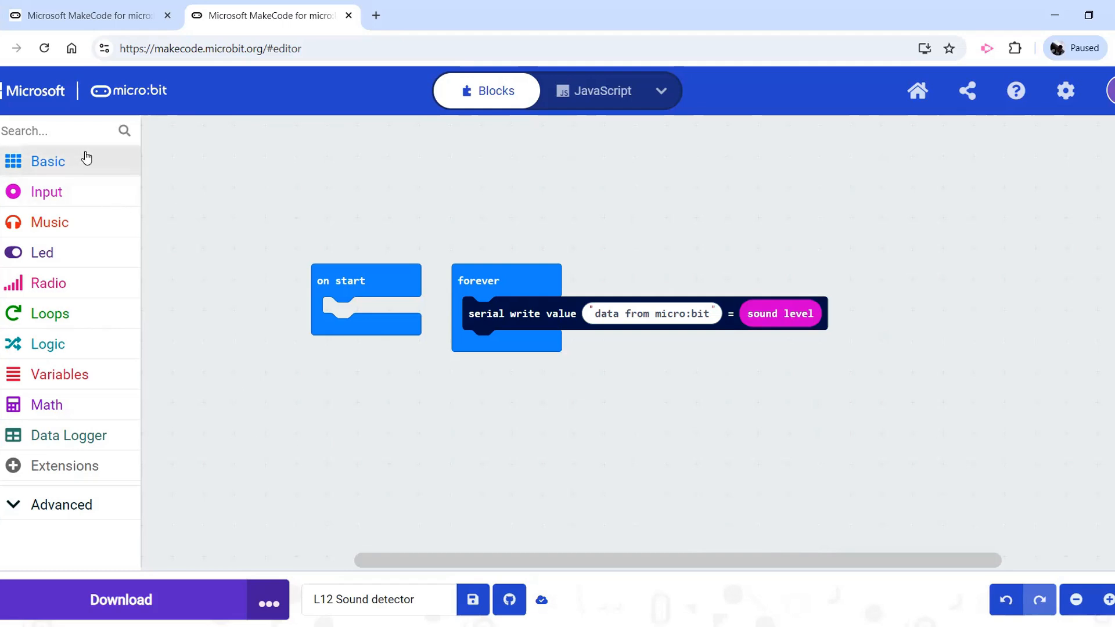
- Add a show number block fed with sound level under the serial write block
left_click(48, 160)
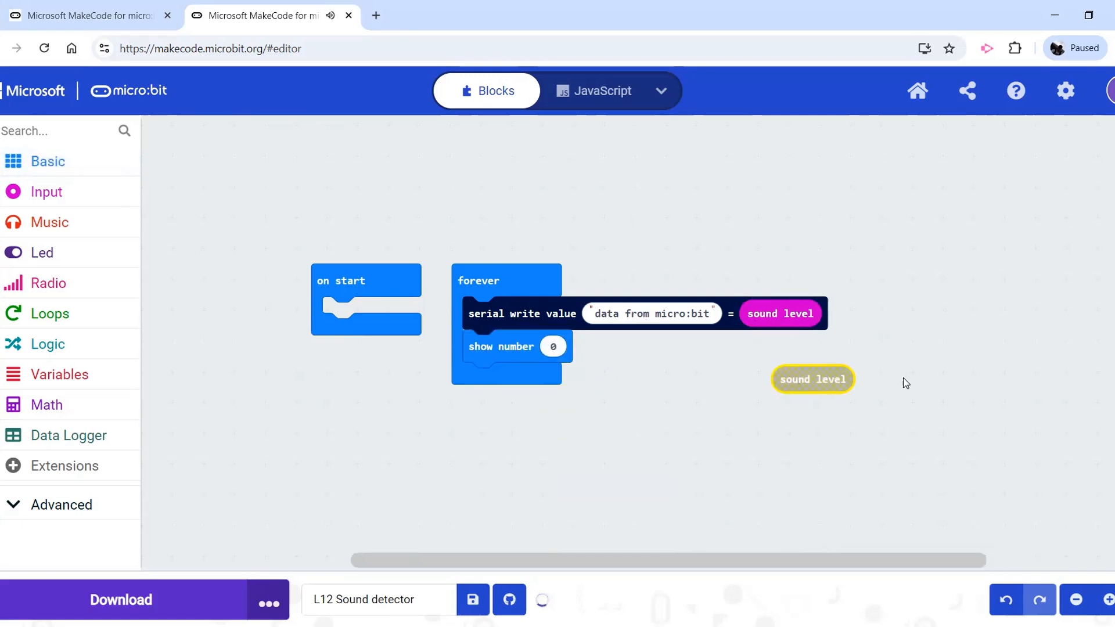
left_click_drag(812, 379, 581, 346)
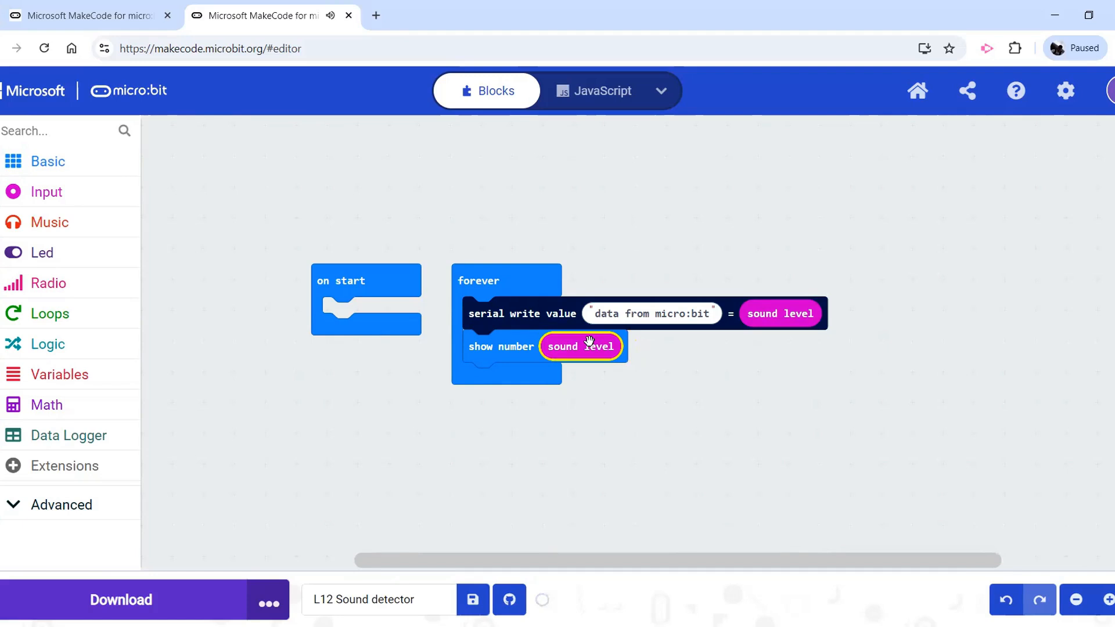
mouse_move(240, 326)
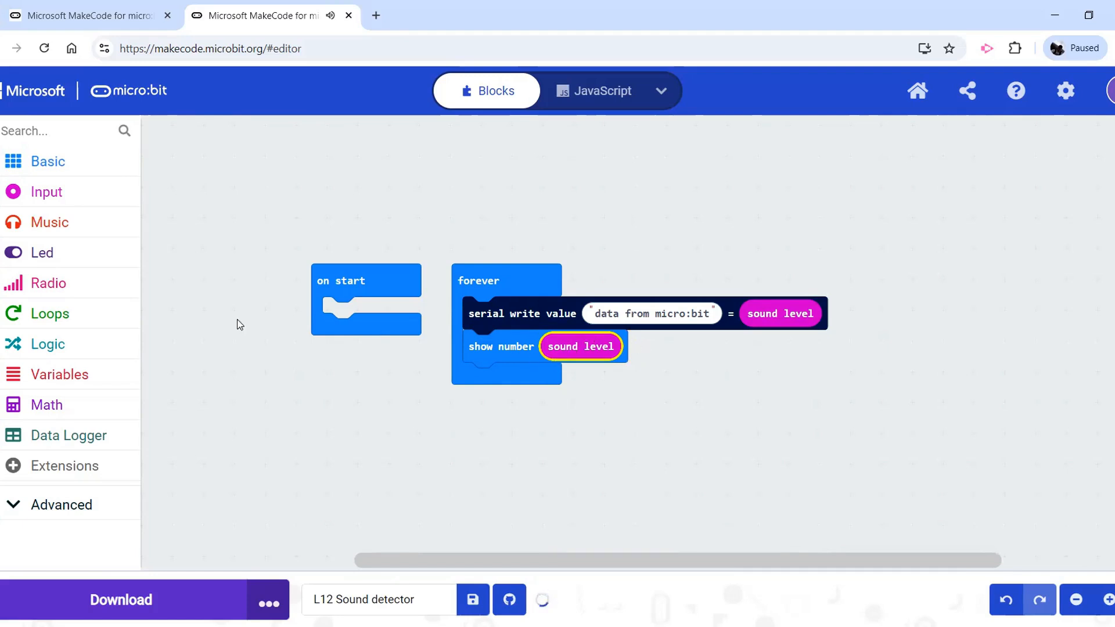
- Plot a bar graph of sound level up to 255 below the show number block
left_click(41, 252)
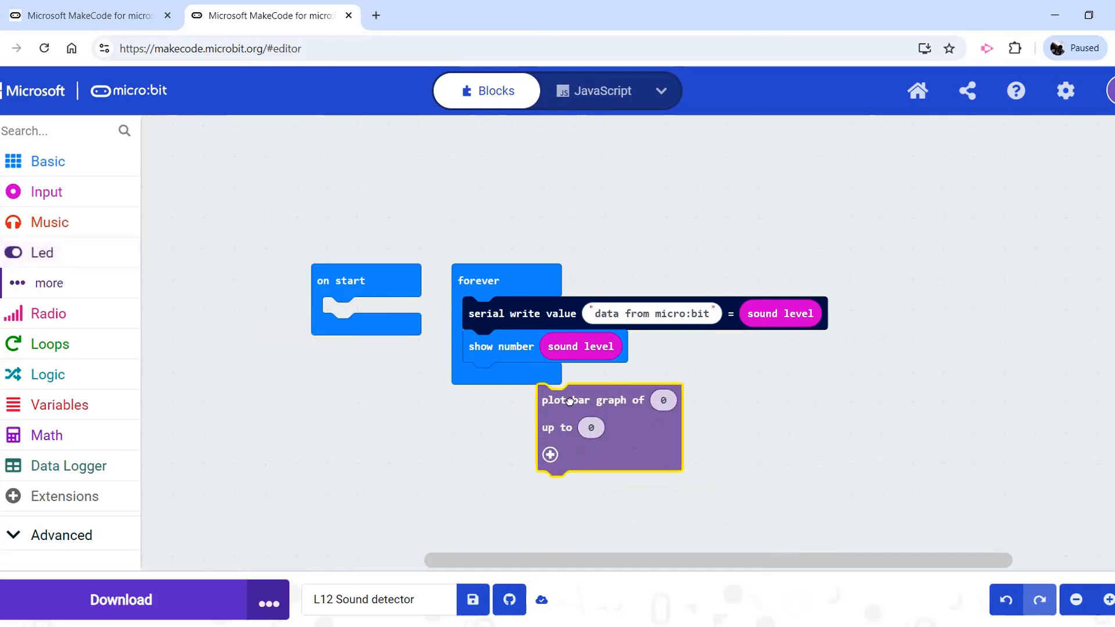
left_click_drag(607, 399, 534, 379)
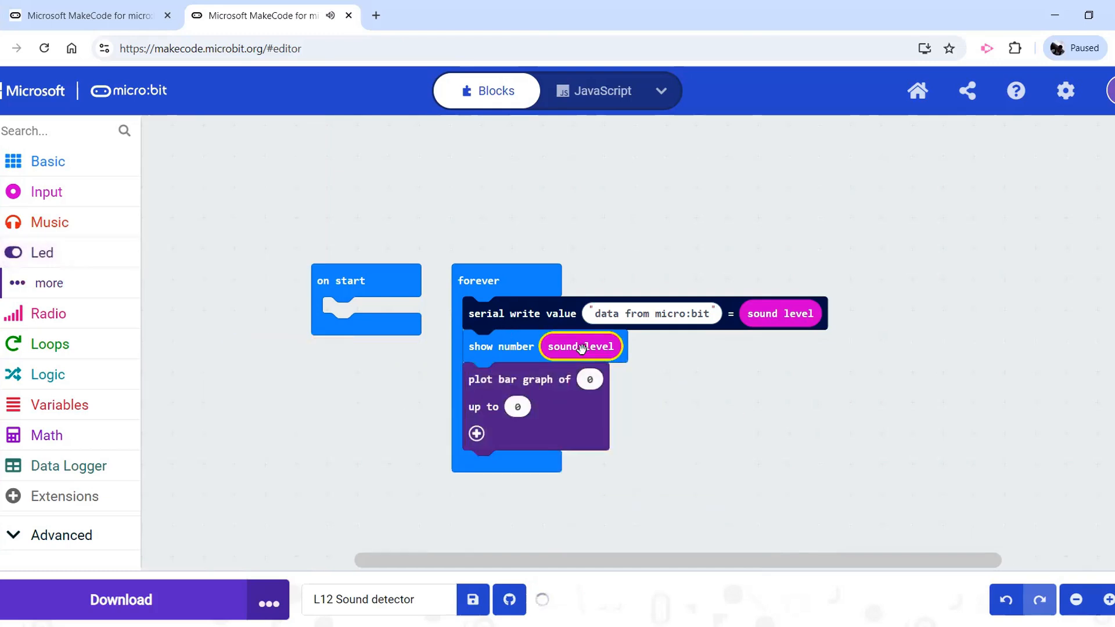
left_click_drag(579, 347, 617, 382)
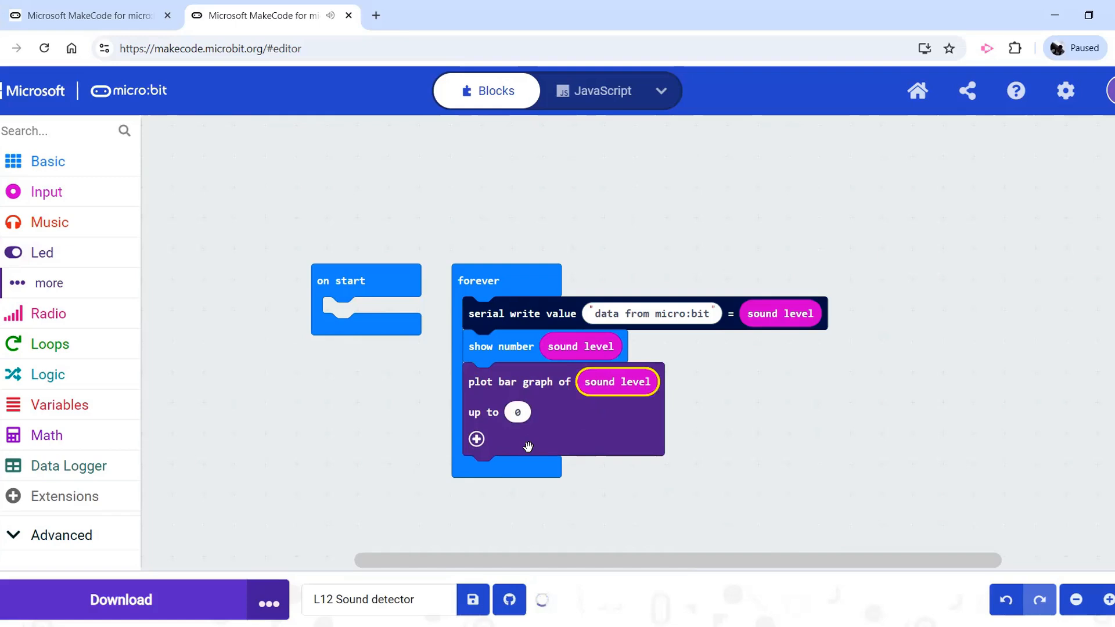
left_click(517, 411)
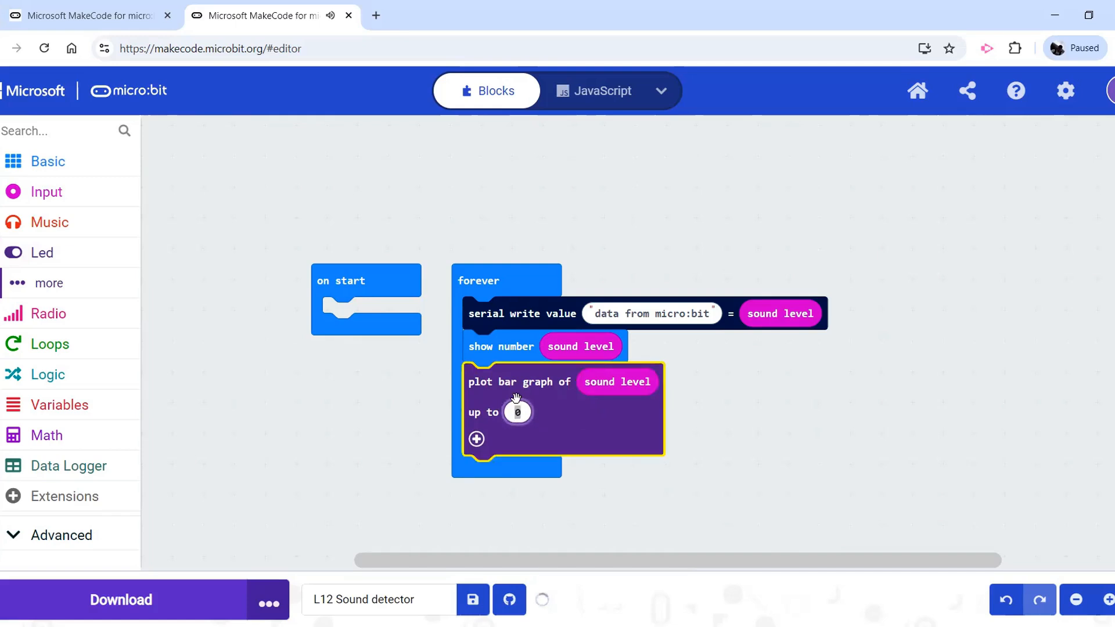
type("2455")
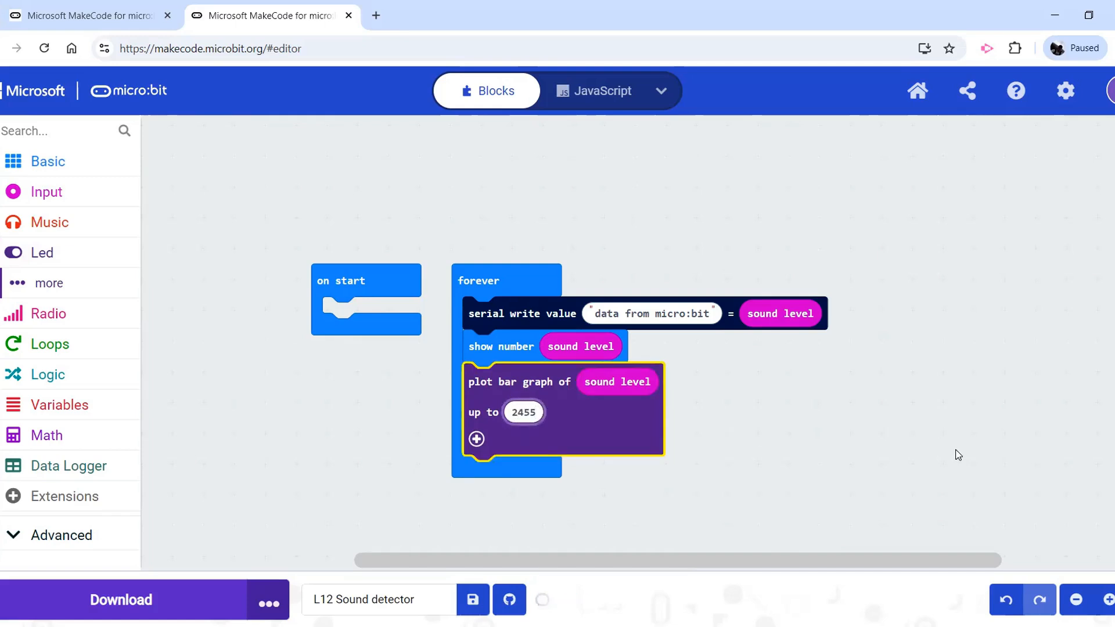
type("255")
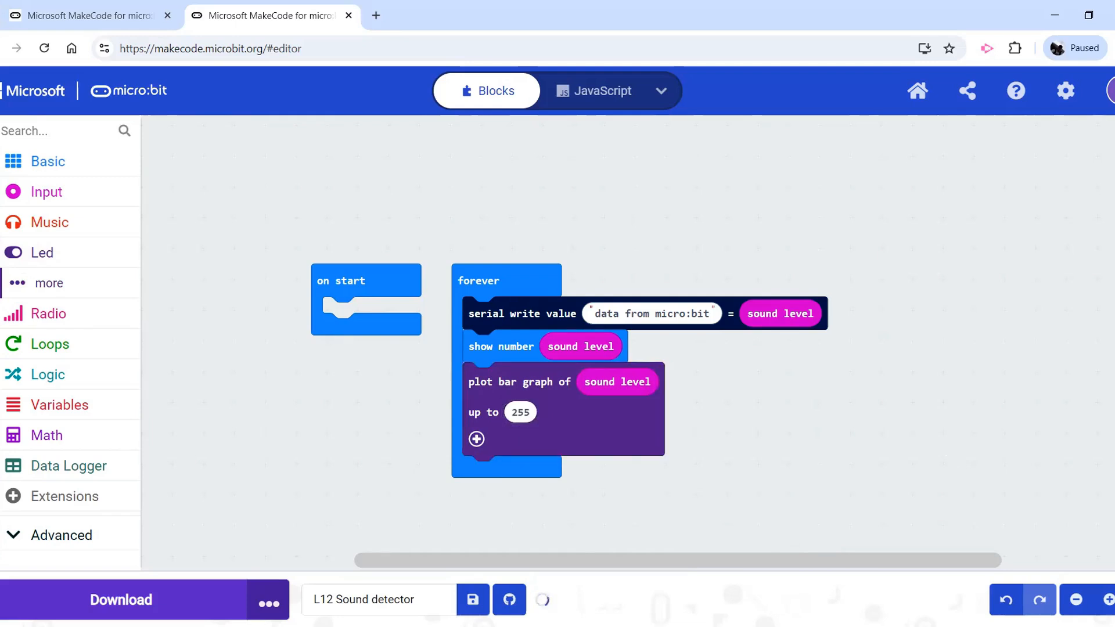
mouse_move(482, 324)
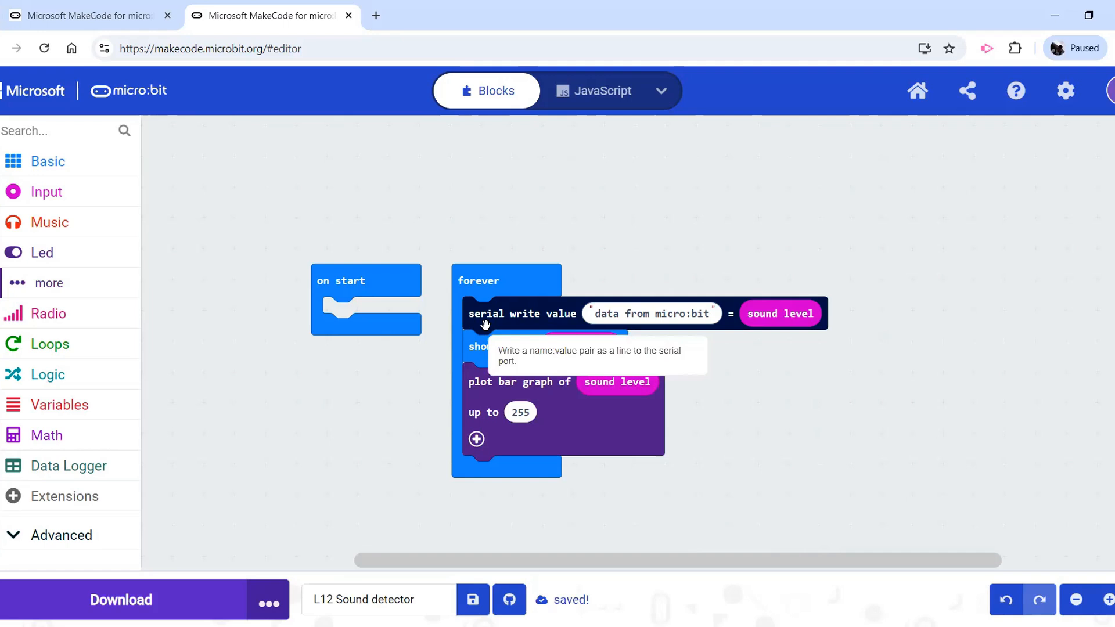
mouse_move(37, 481)
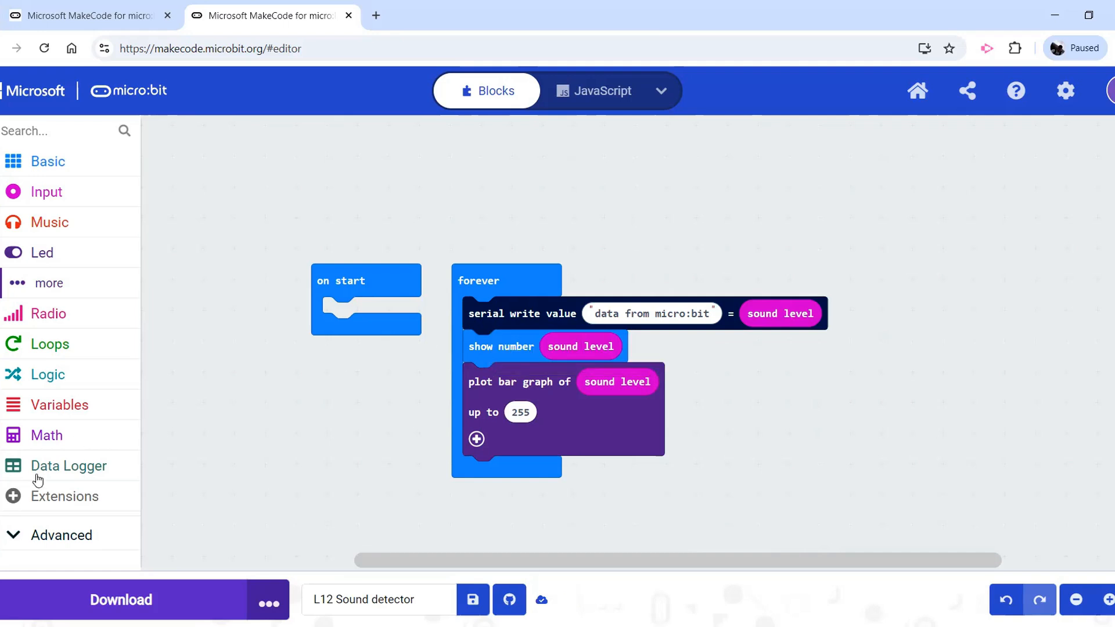
- Add a serial write numbers block with an array of sound level, then go to Extensions
left_click(556, 313)
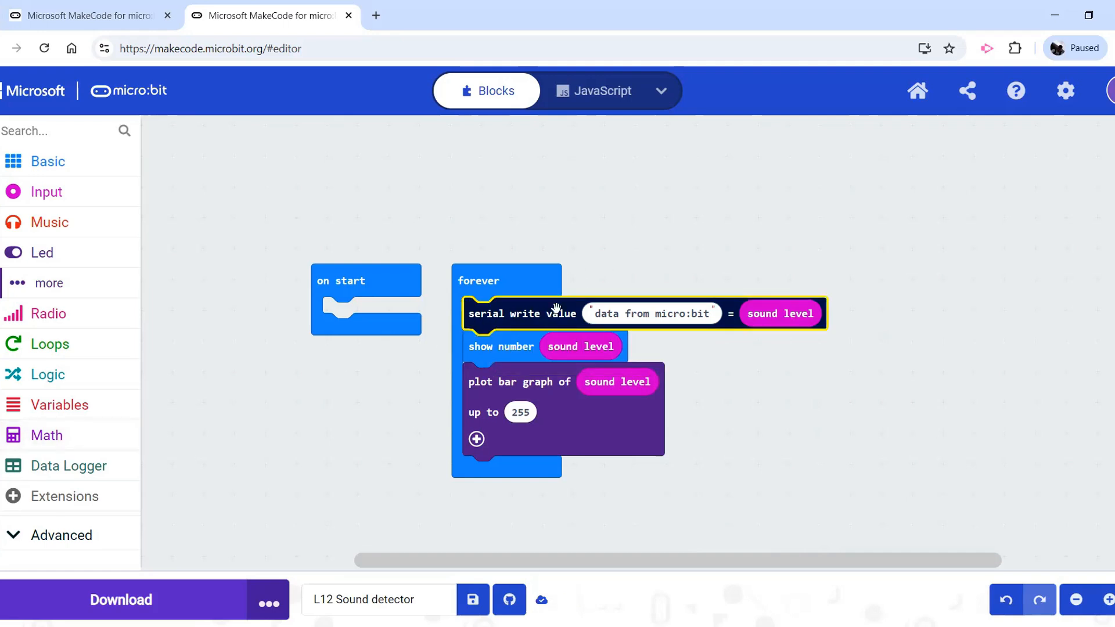
left_click(61, 535)
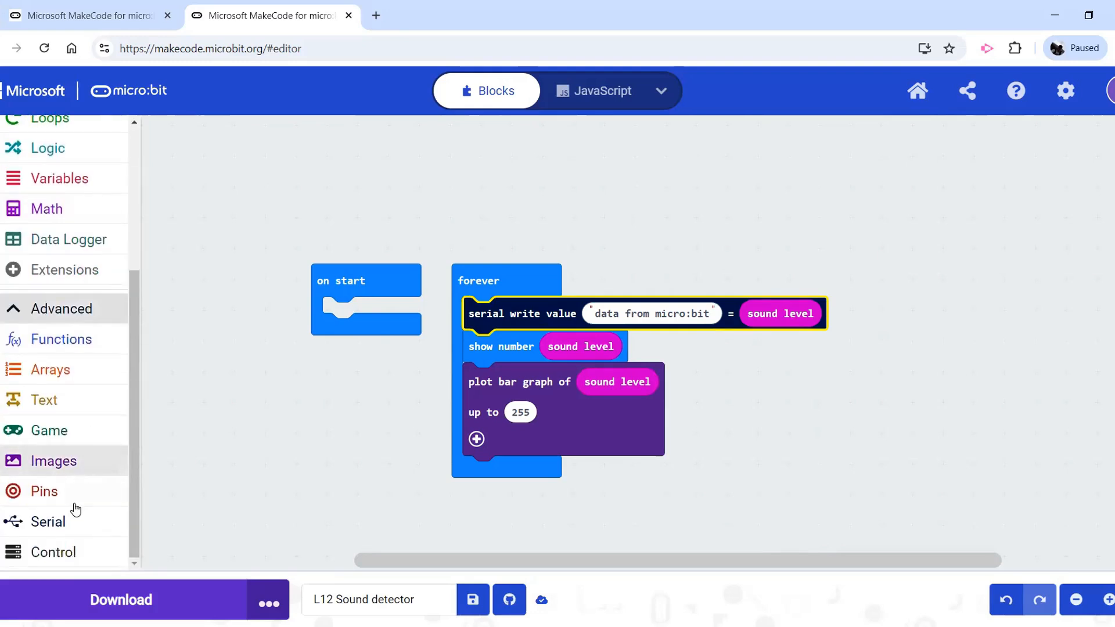
left_click(48, 521)
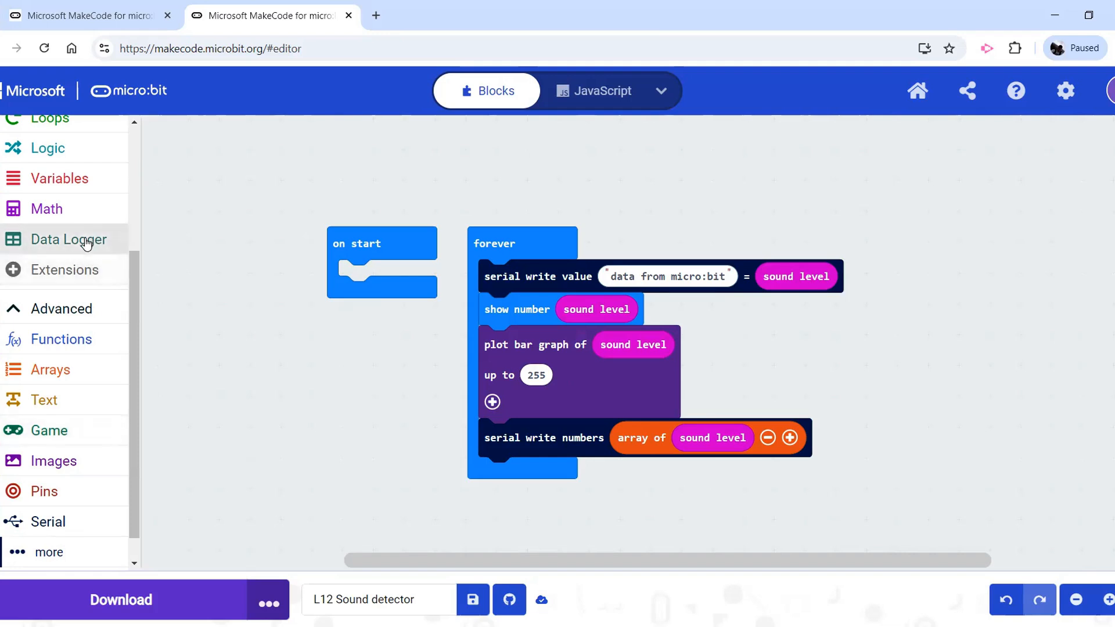
left_click(64, 269)
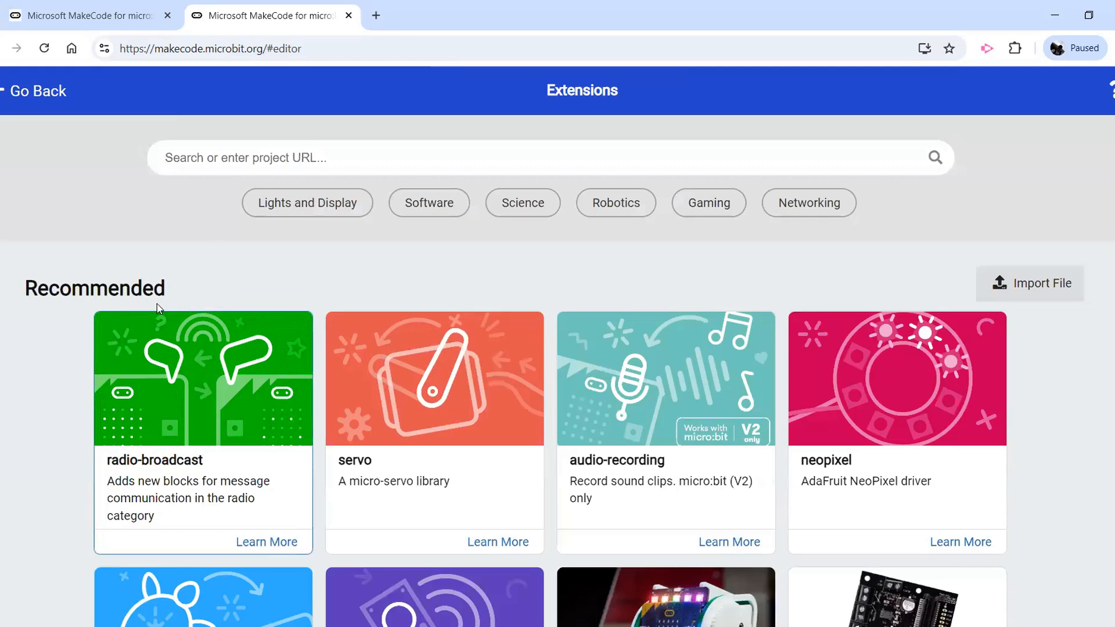
- Go back from the Extensions gallery to the Sound detector blocks editor
left_click(547, 157)
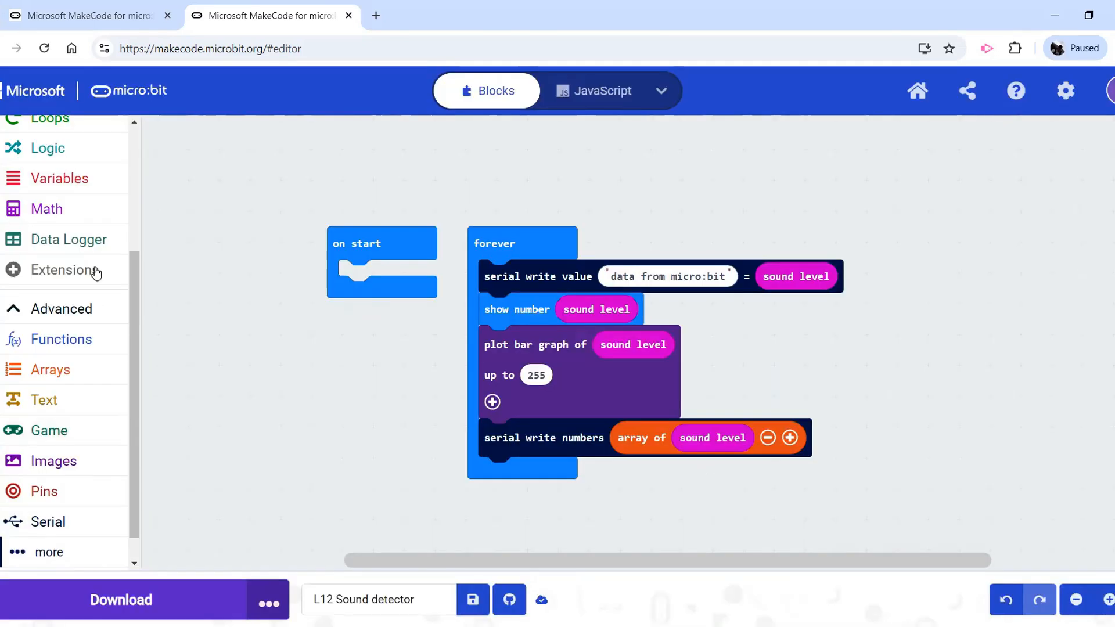
- Add a log data block with column 'sound' and value sound level under serial write numbers
left_click(68, 239)
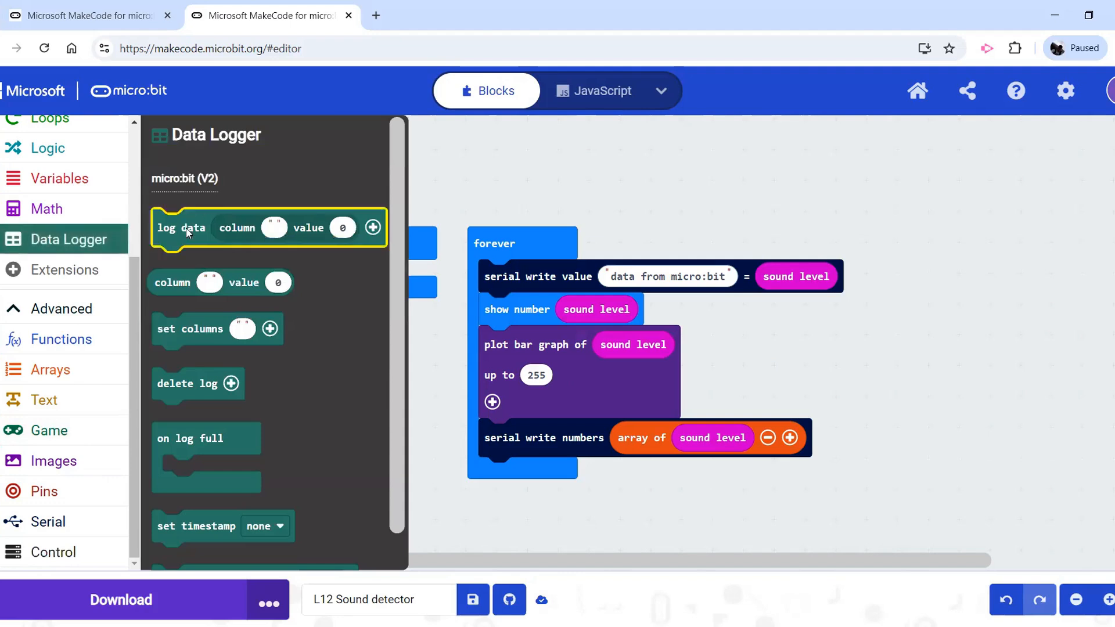
left_click_drag(181, 228, 505, 476)
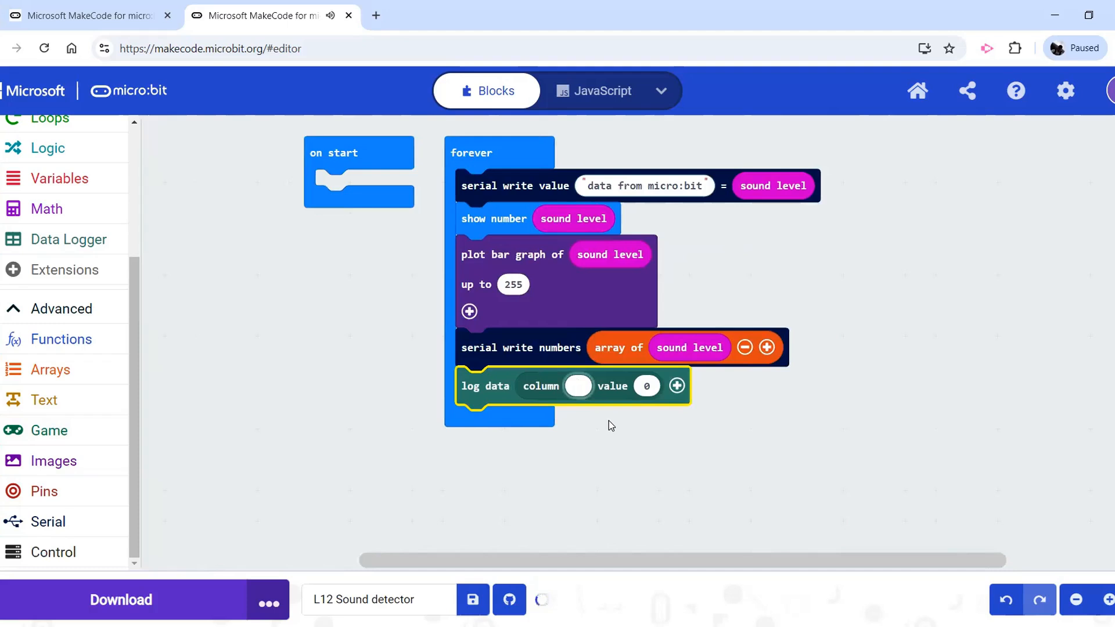
type("sound")
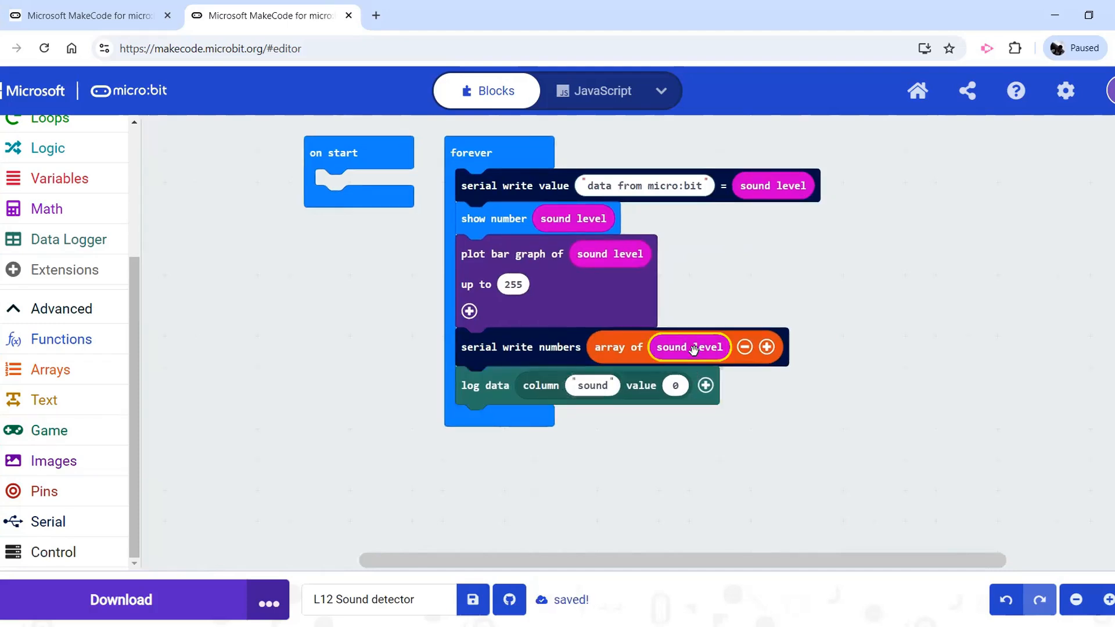
left_click_drag(689, 348, 704, 395)
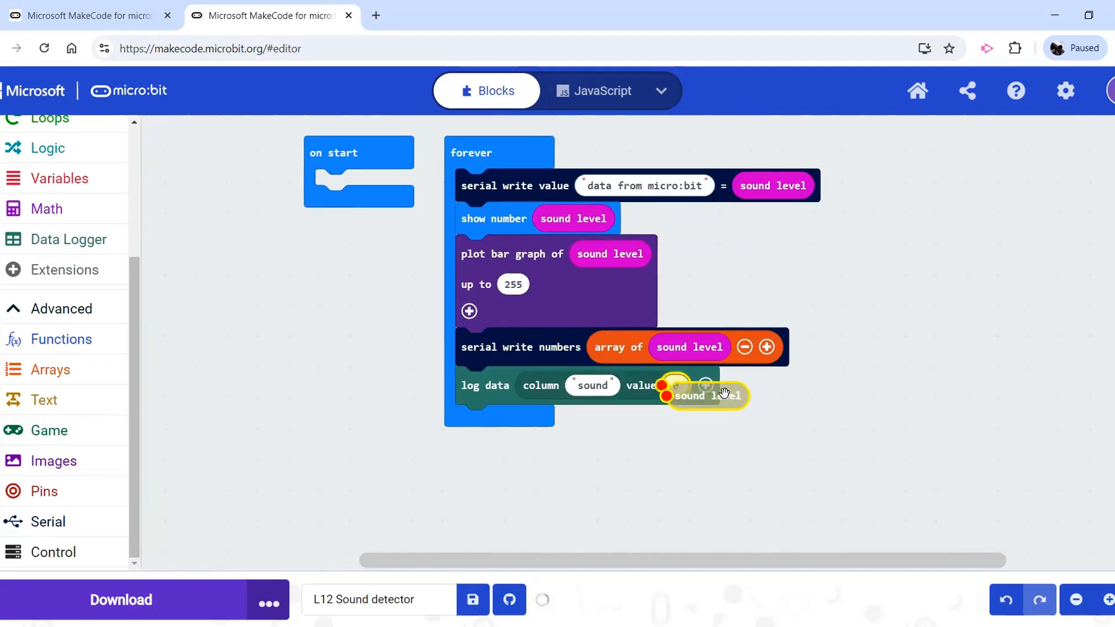